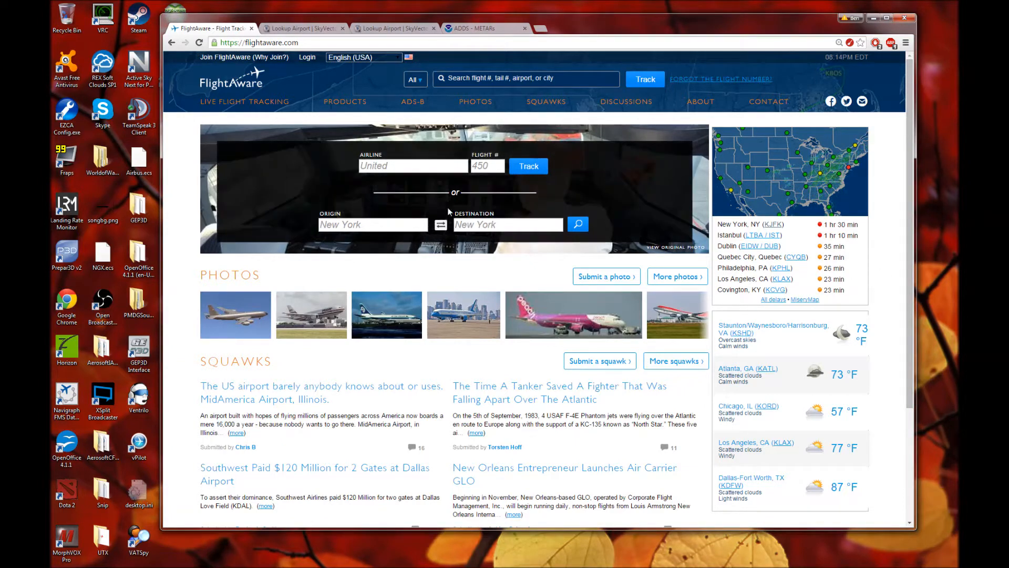
# Enter KLAX as origin and KLAS as destination in FlightAware's route search
pyautogui.click(372, 224)
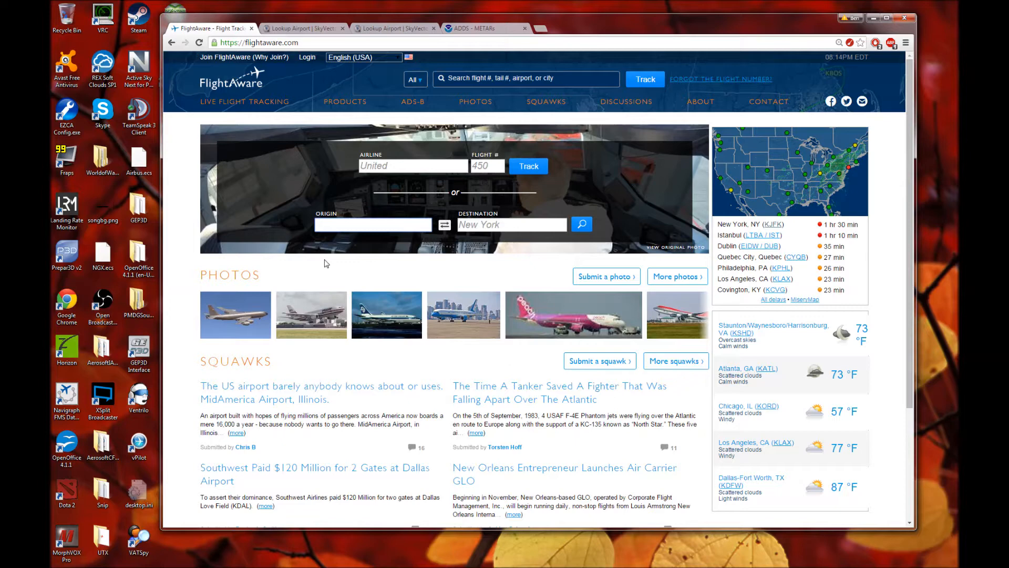
pyautogui.write('kla')
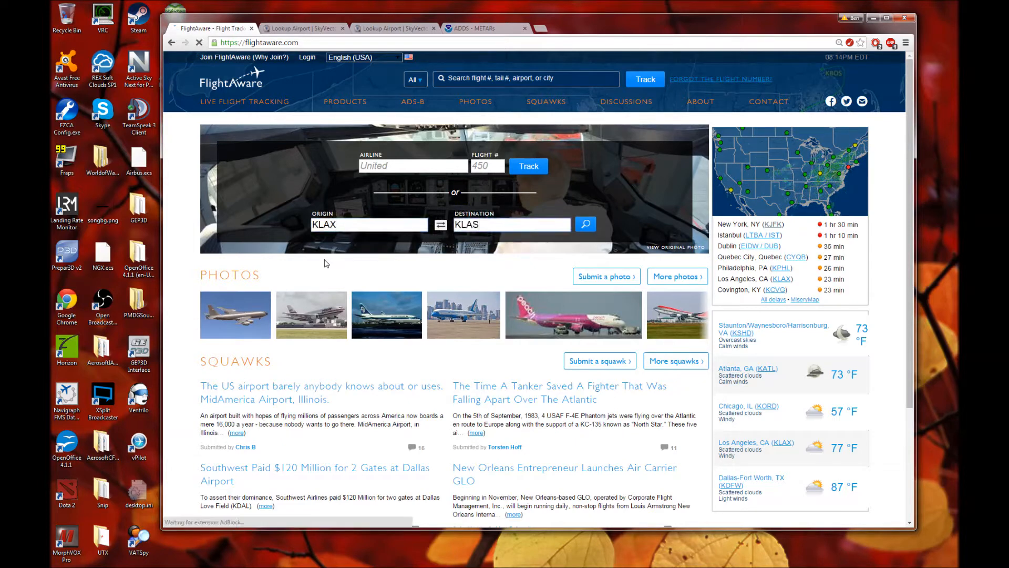
# Run the KLAX–KLAS search, browse the results and pick Virgin America 474
pyautogui.click(583, 224)
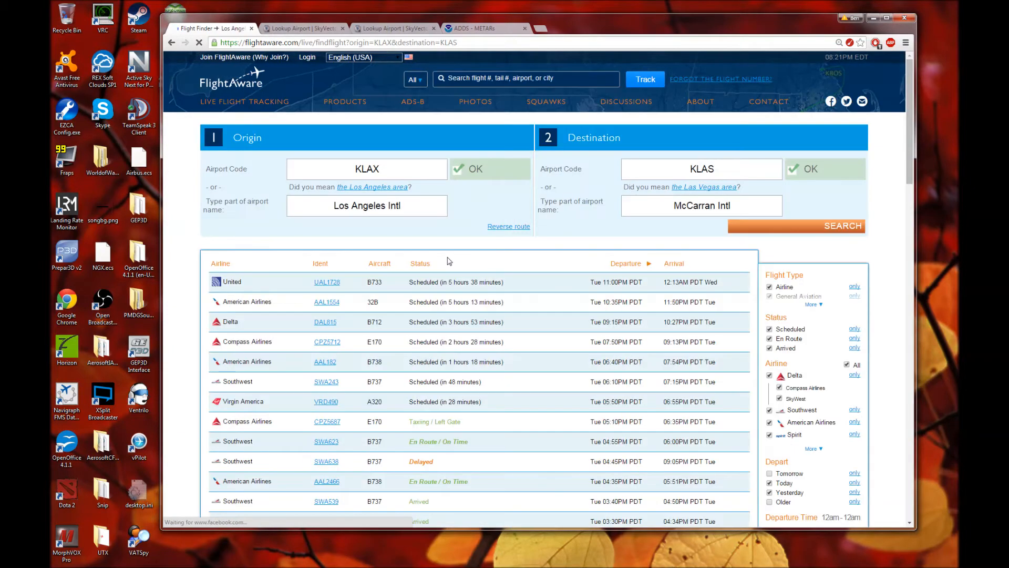
pyautogui.scroll(-3)
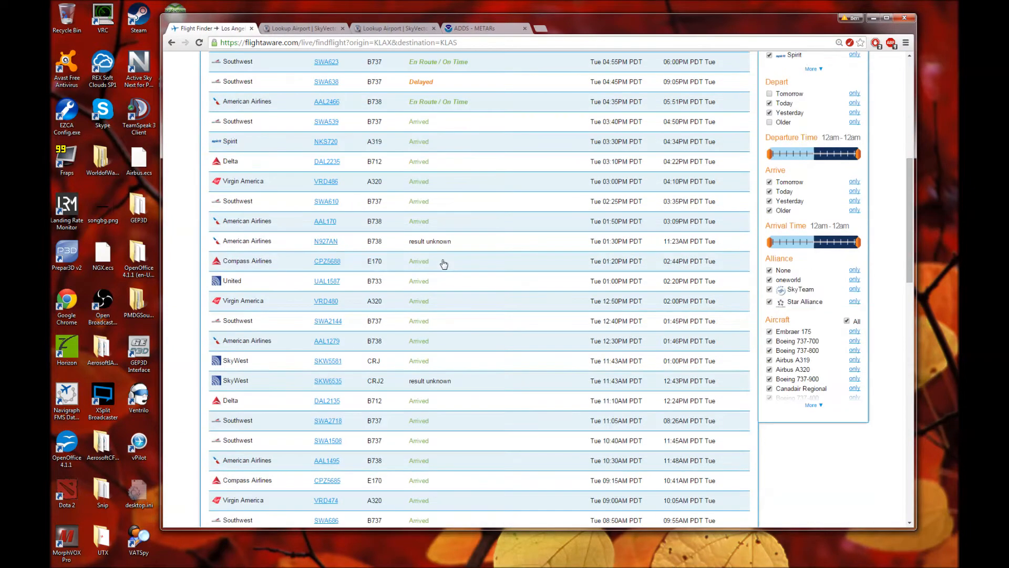
pyautogui.scroll(-3)
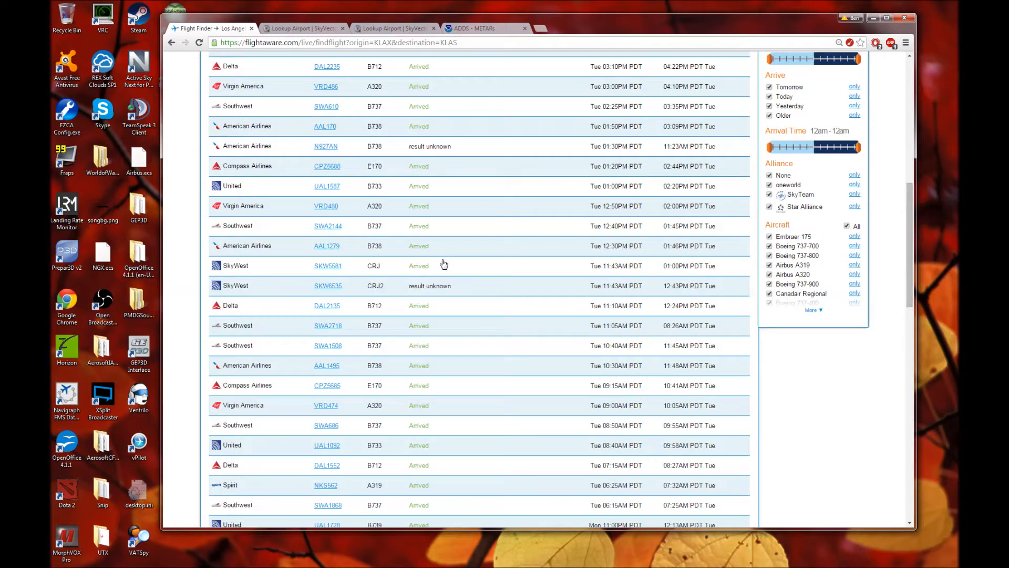
pyautogui.scroll(-3)
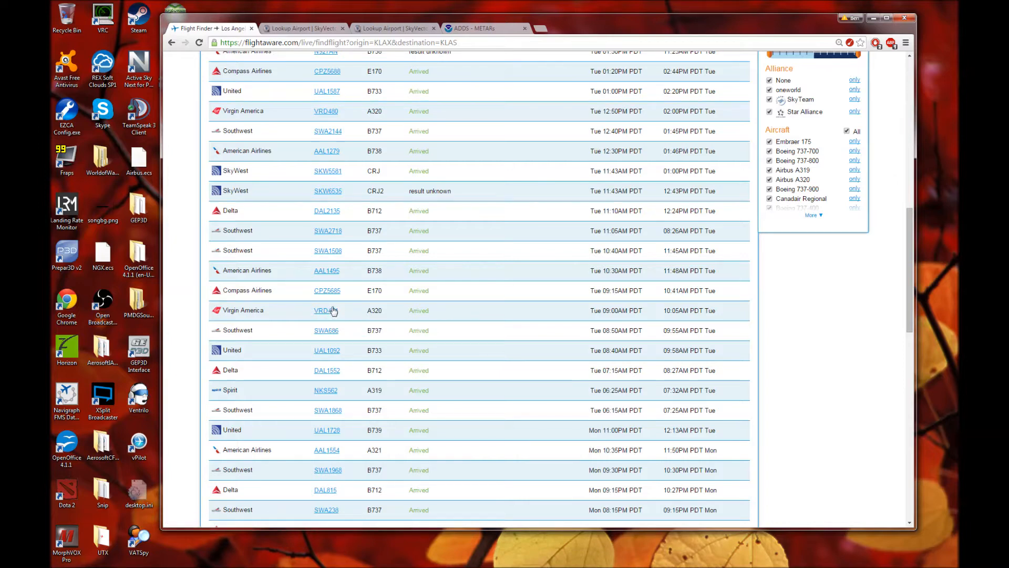
pyautogui.moveTo(364, 323)
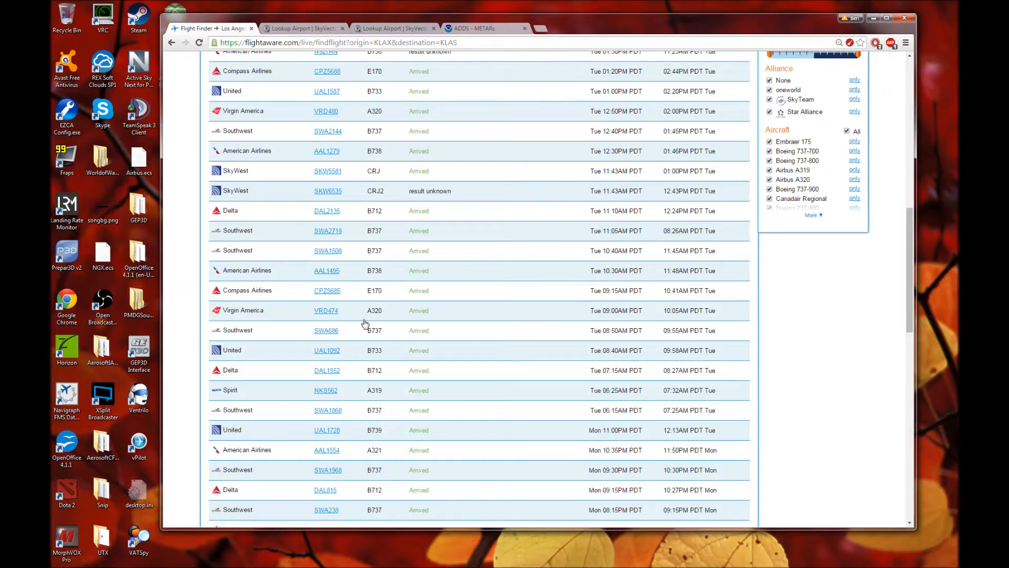
pyautogui.click(326, 270)
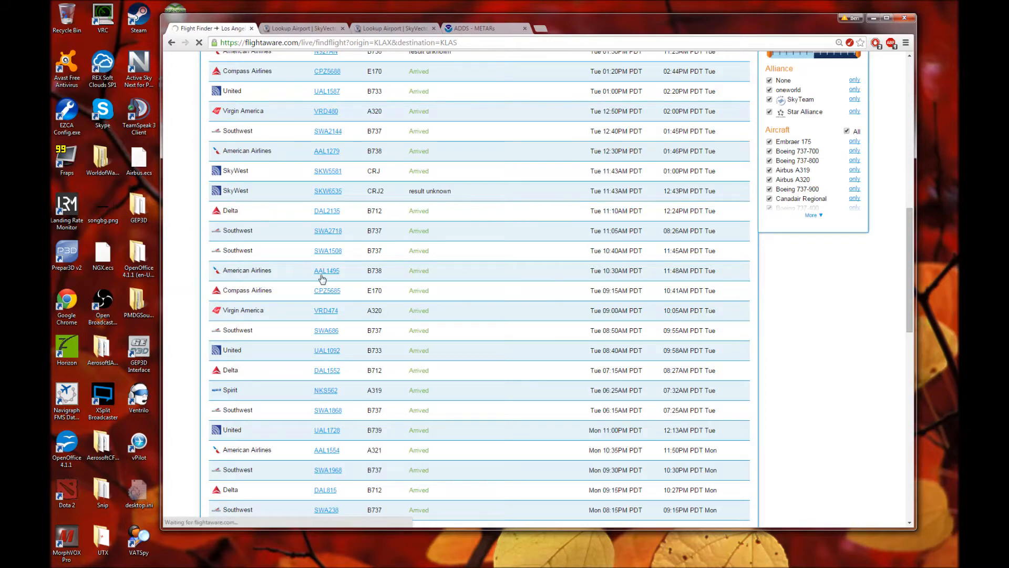
# View VRD474's route map and copy its filed route LOOP7 DAG KEPEC3
pyautogui.click(326, 310)
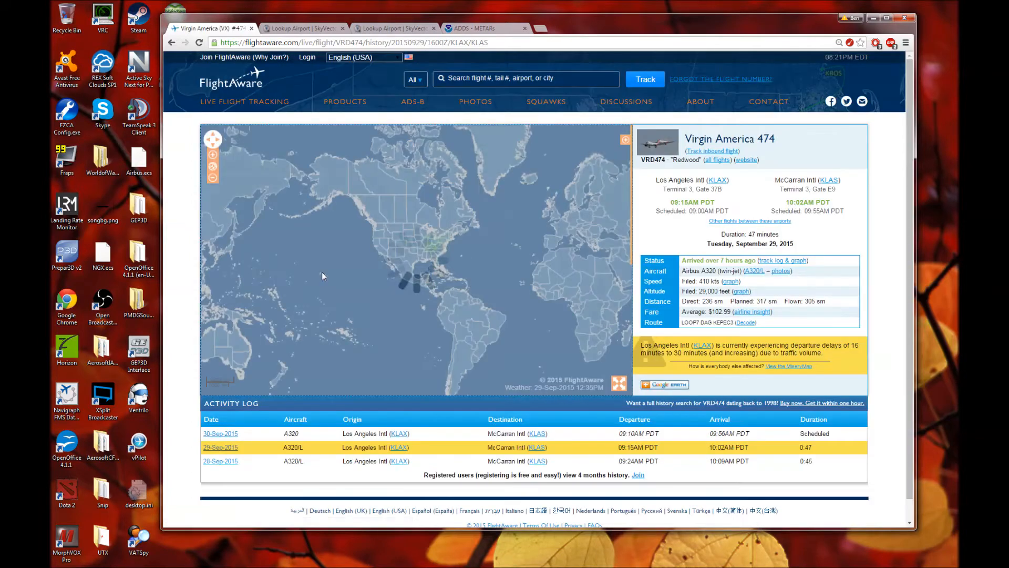
pyautogui.click(212, 154)
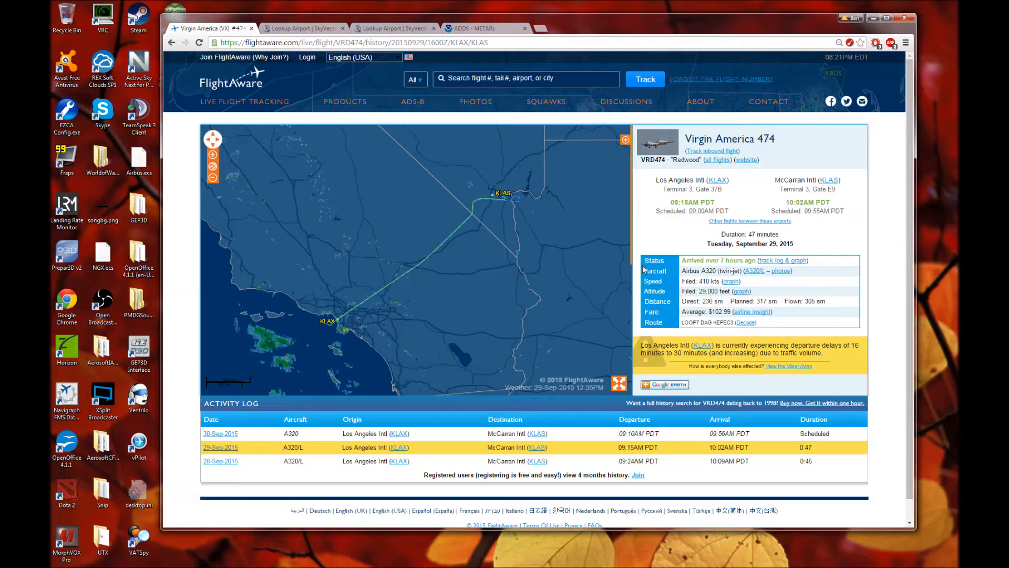
pyautogui.moveTo(679, 334)
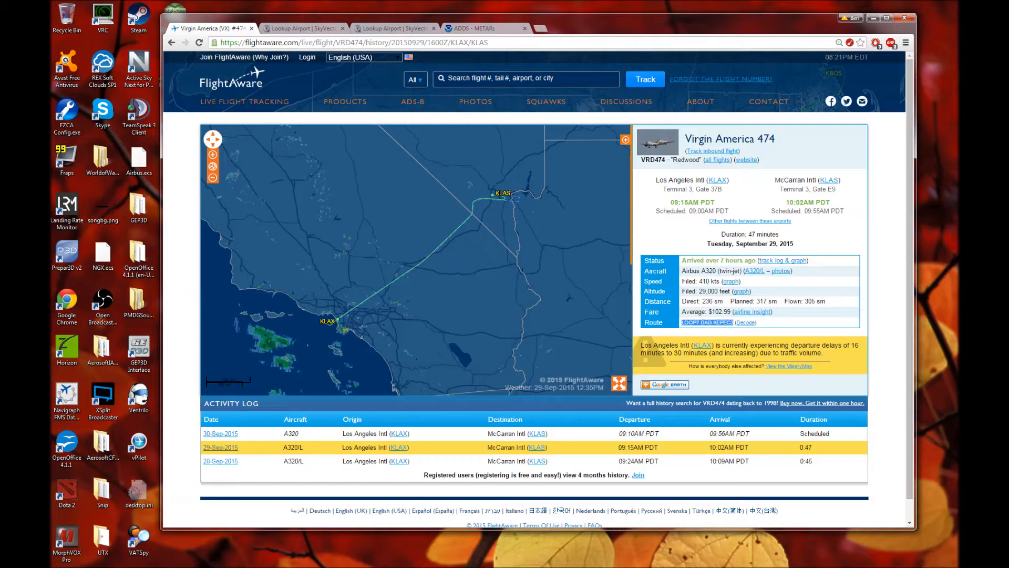
pyautogui.rightClick(706, 322)
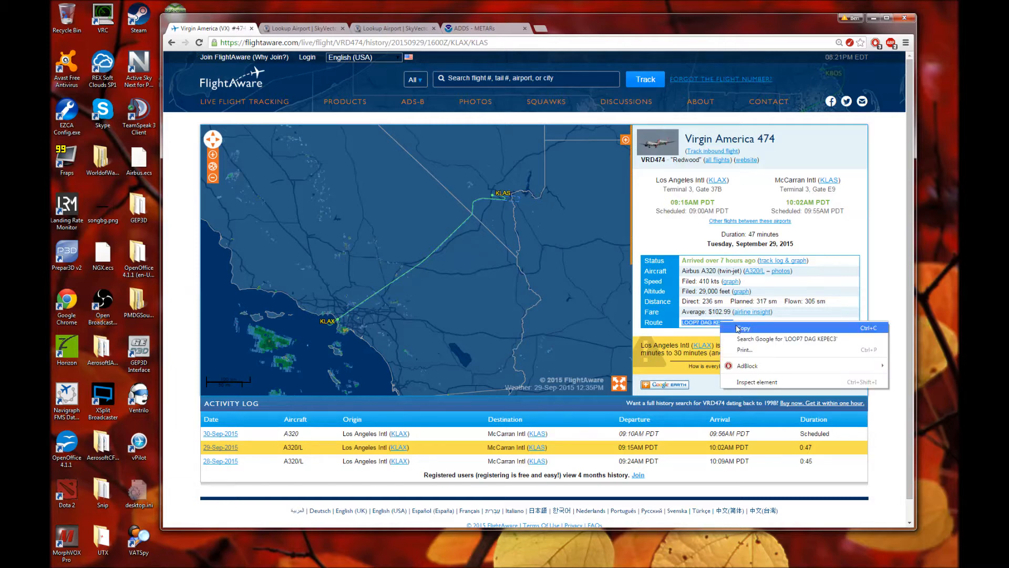
pyautogui.click(876, 333)
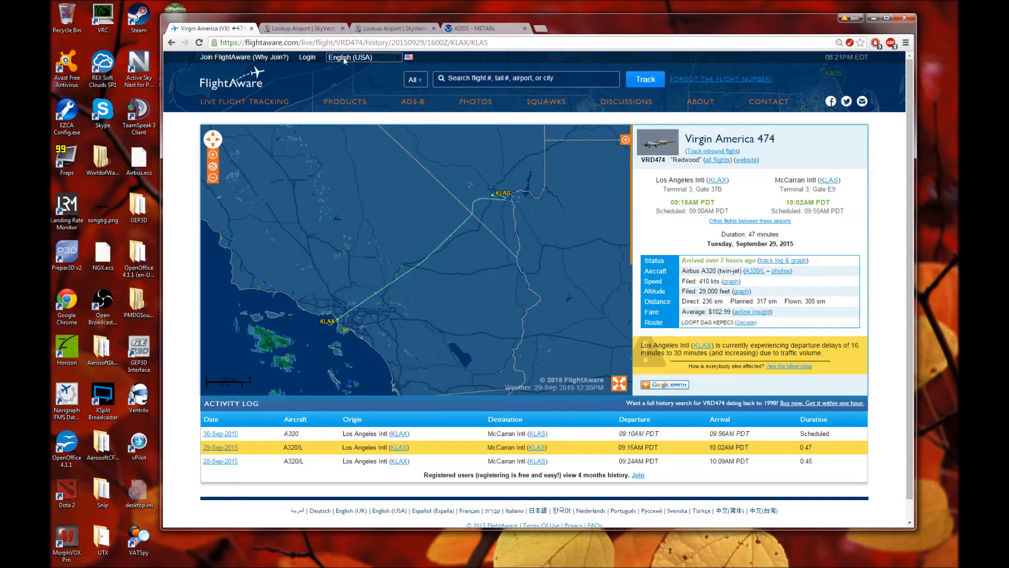
# Look up KLAX and KLAS in SkyVector and scroll to Los Angeles' departure procedure charts
pyautogui.click(303, 27)
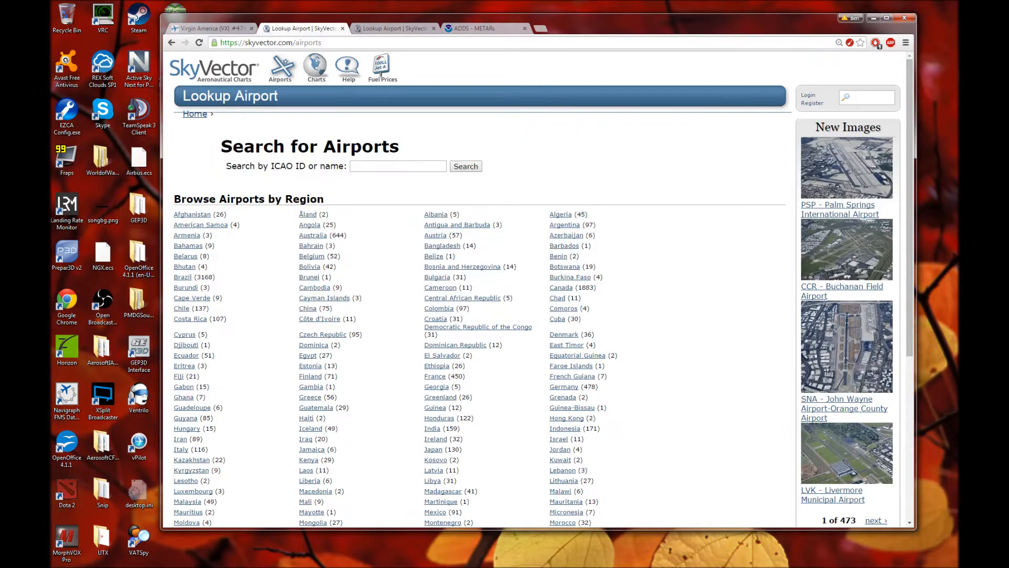
pyautogui.click(210, 28)
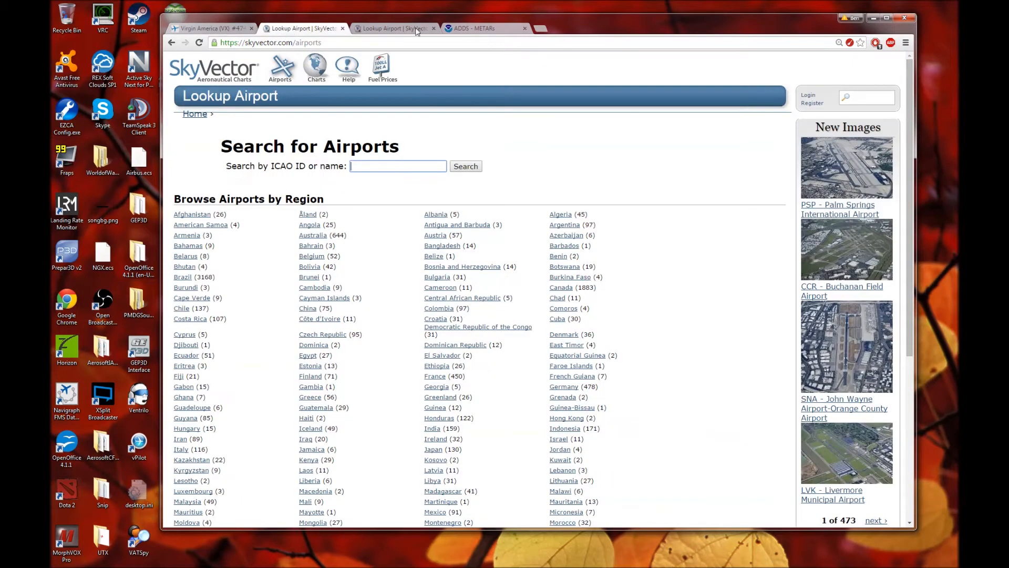
pyautogui.click(398, 165)
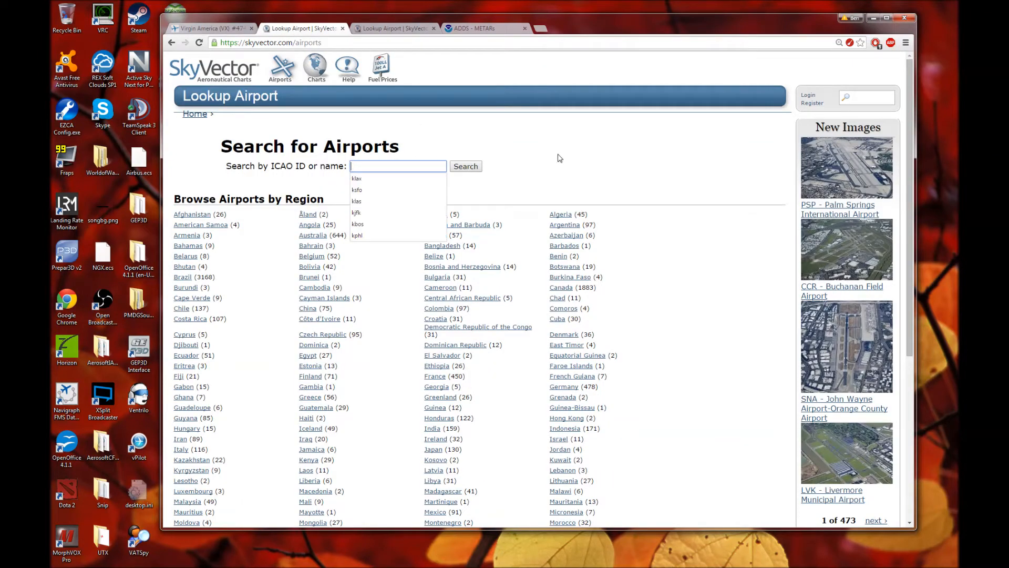
pyautogui.write('k')
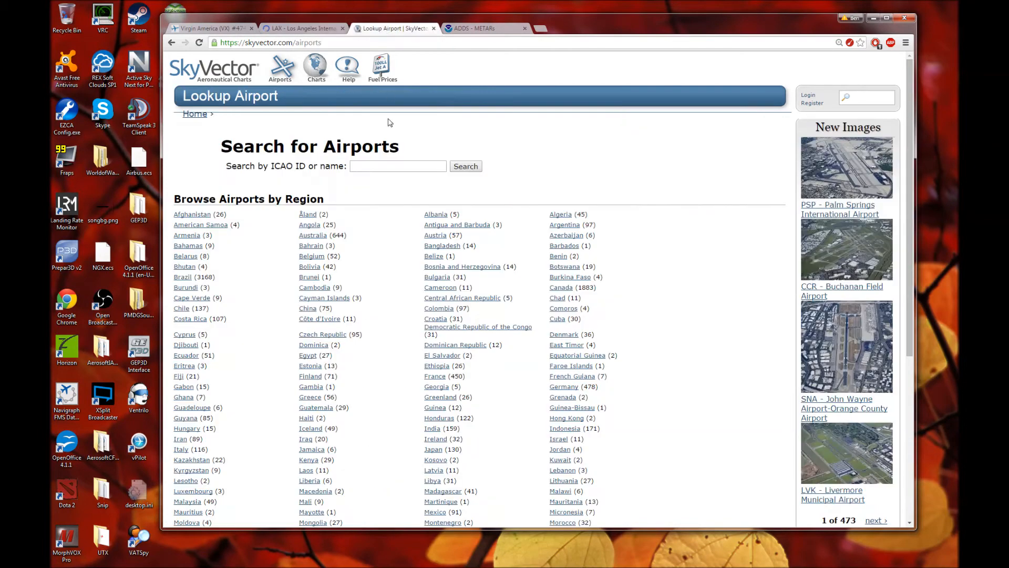
pyautogui.write('klas')
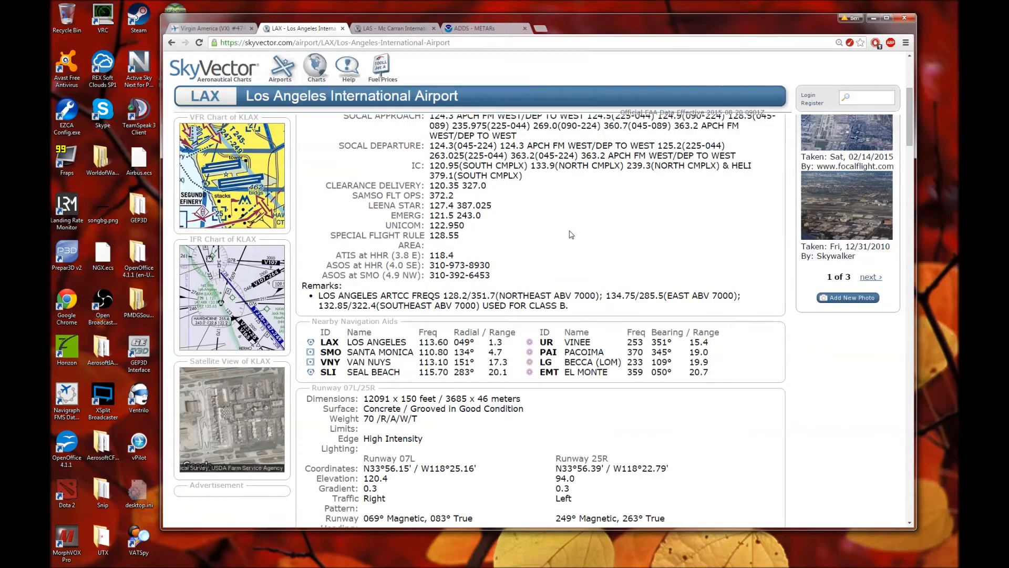
pyautogui.scroll(-3)
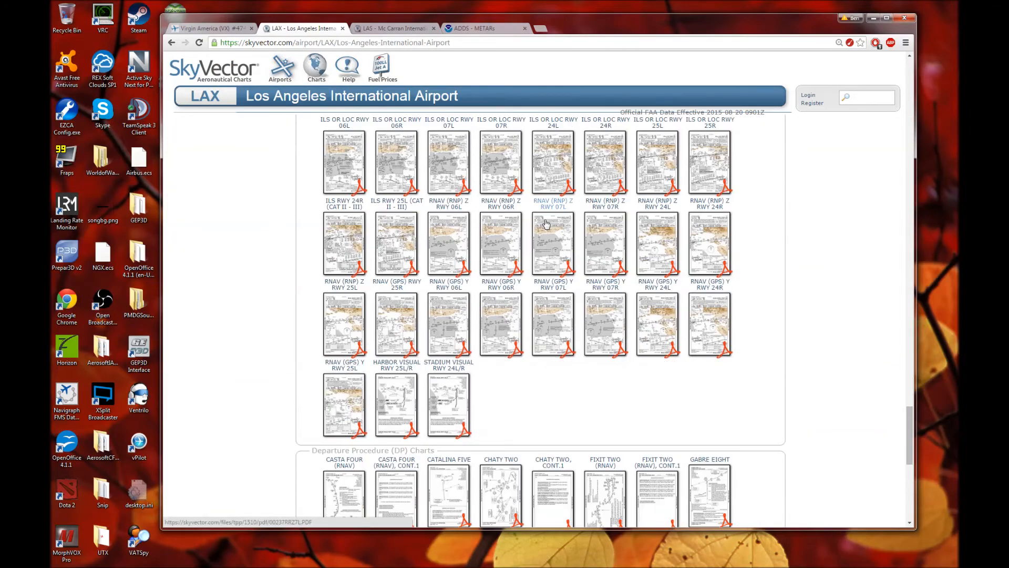
pyautogui.scroll(-3)
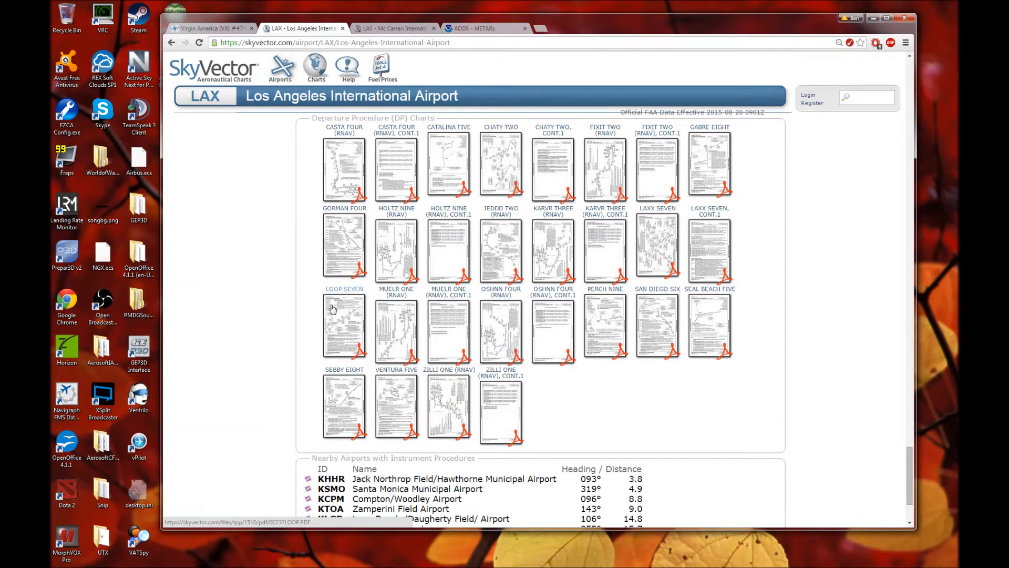
# Show the LOOP SEVEN departure chart as a PDF and zoom in for reading
pyautogui.click(344, 328)
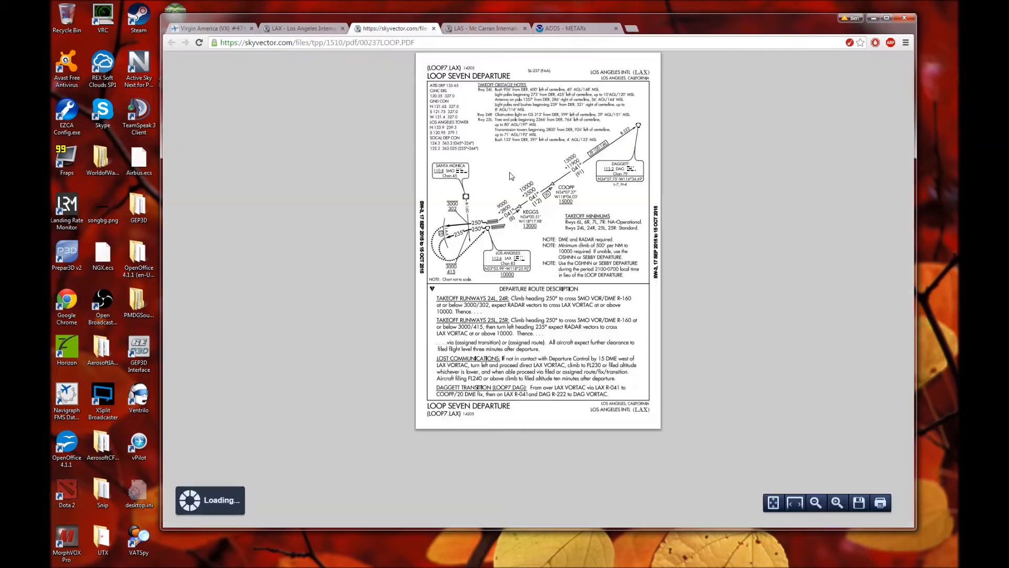
pyautogui.click(838, 503)
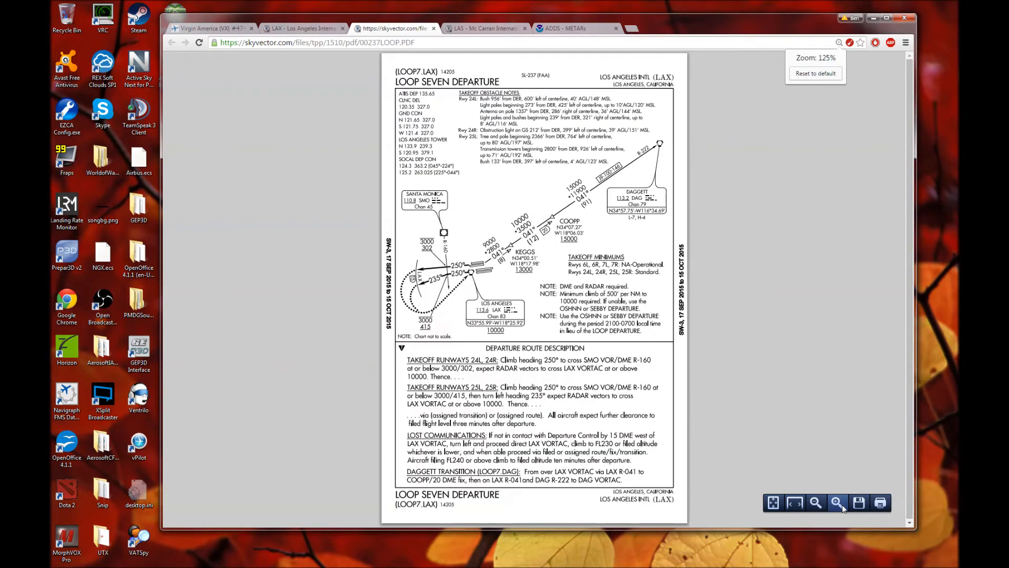
pyautogui.click(838, 503)
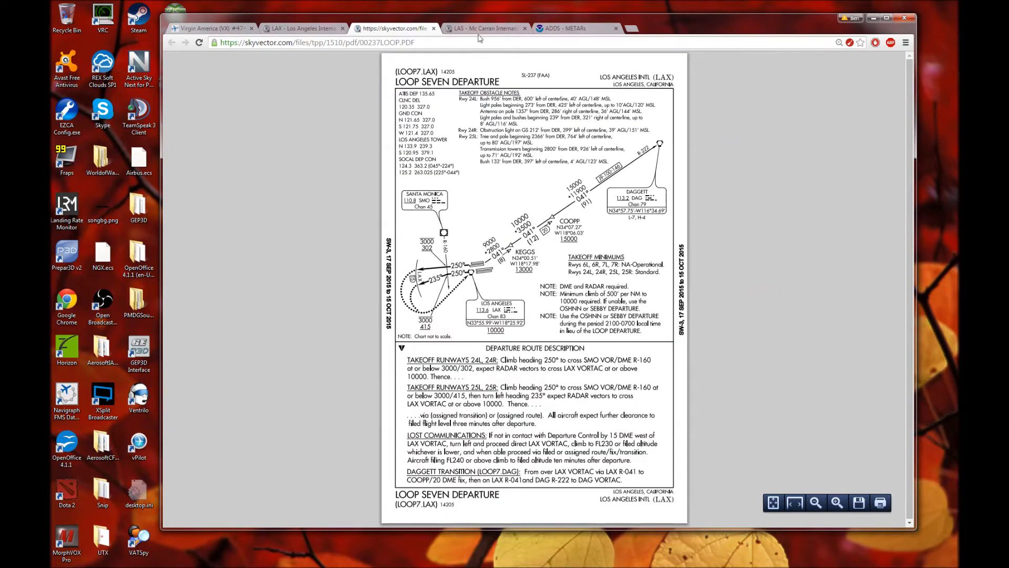
pyautogui.moveTo(486, 29)
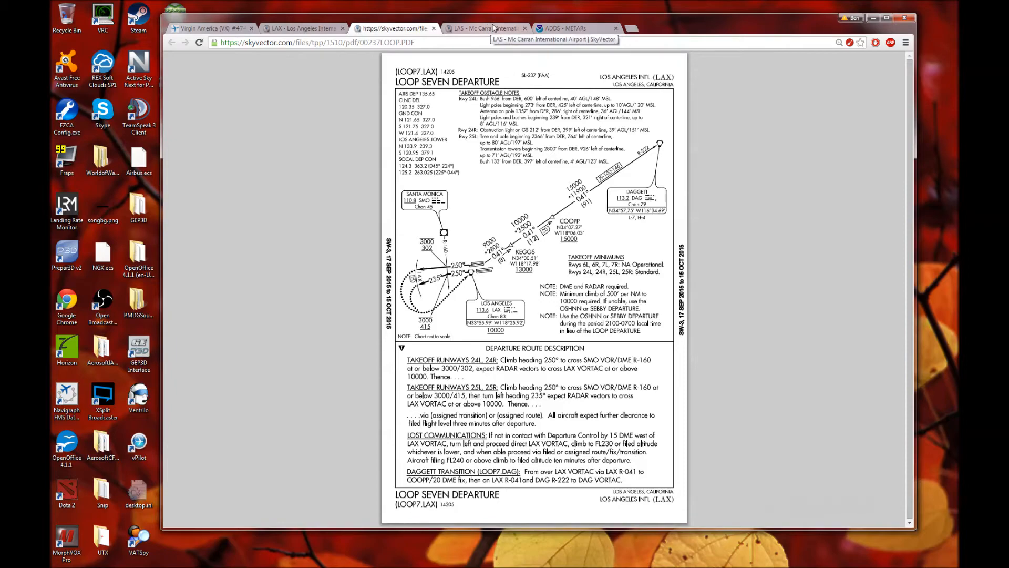
# Bring up McCarran's KEPEC THREE RNAV arrival chart, rotated upright and enlarged
pyautogui.click(486, 27)
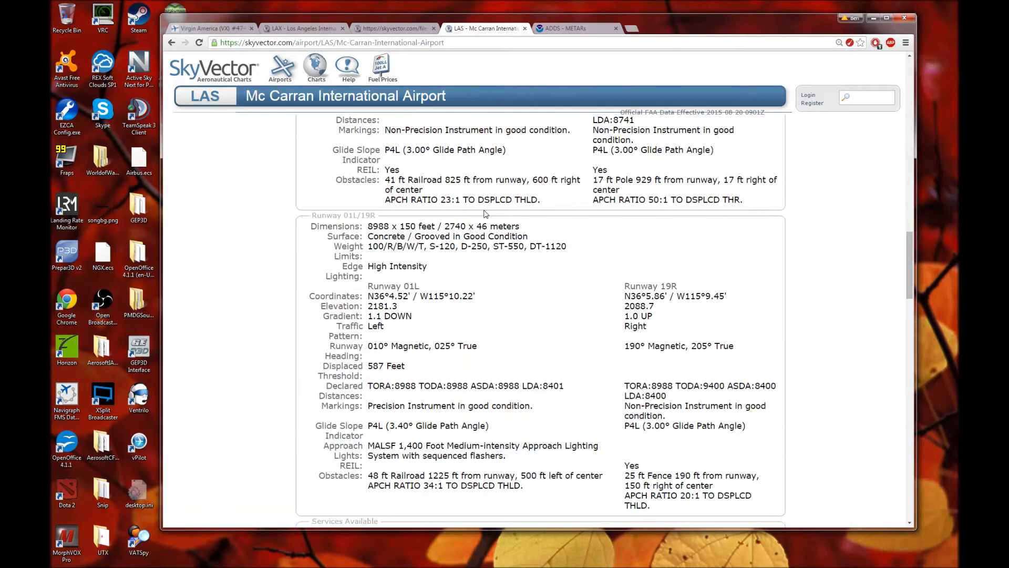
pyautogui.scroll(-3)
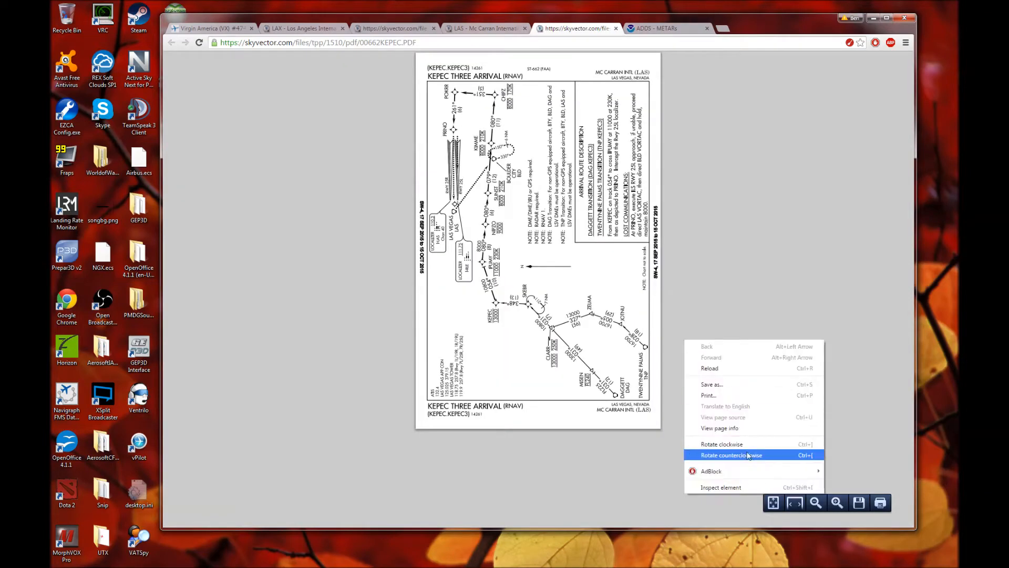
pyautogui.click(838, 502)
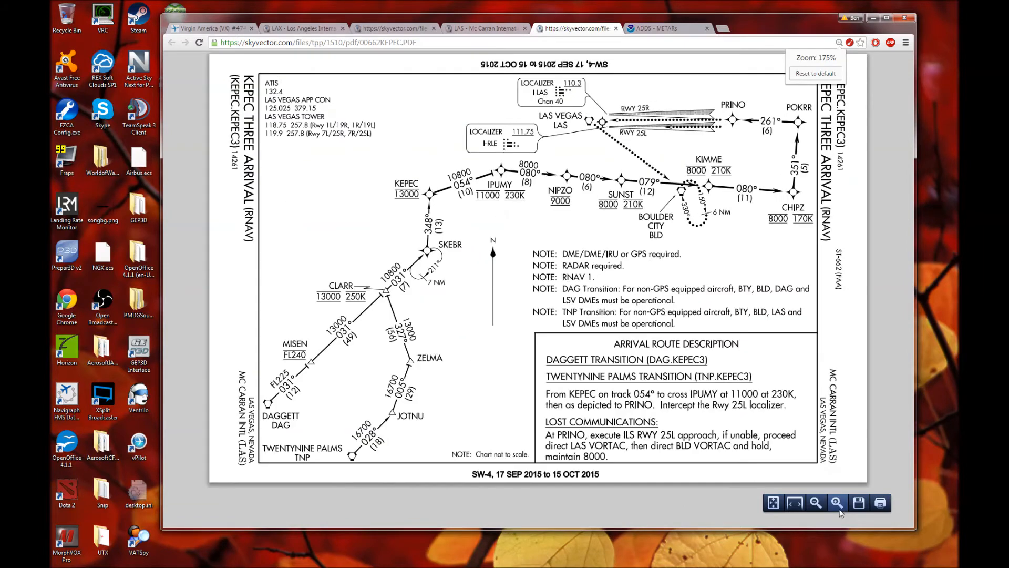
pyautogui.click(837, 503)
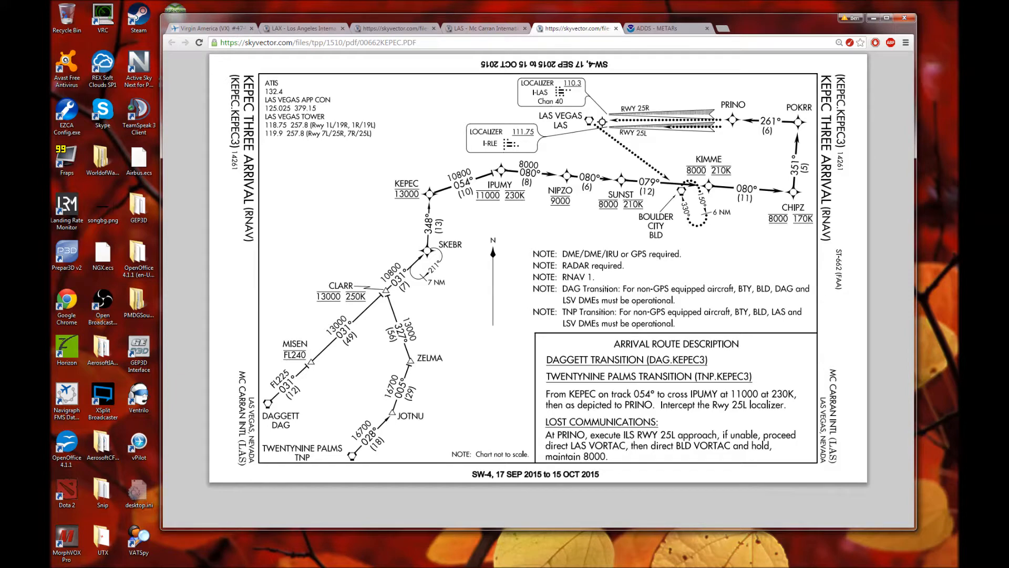
# Request the latest KLAX METAR in ADDS, showing wind 240 at 10 knots
pyautogui.click(656, 27)
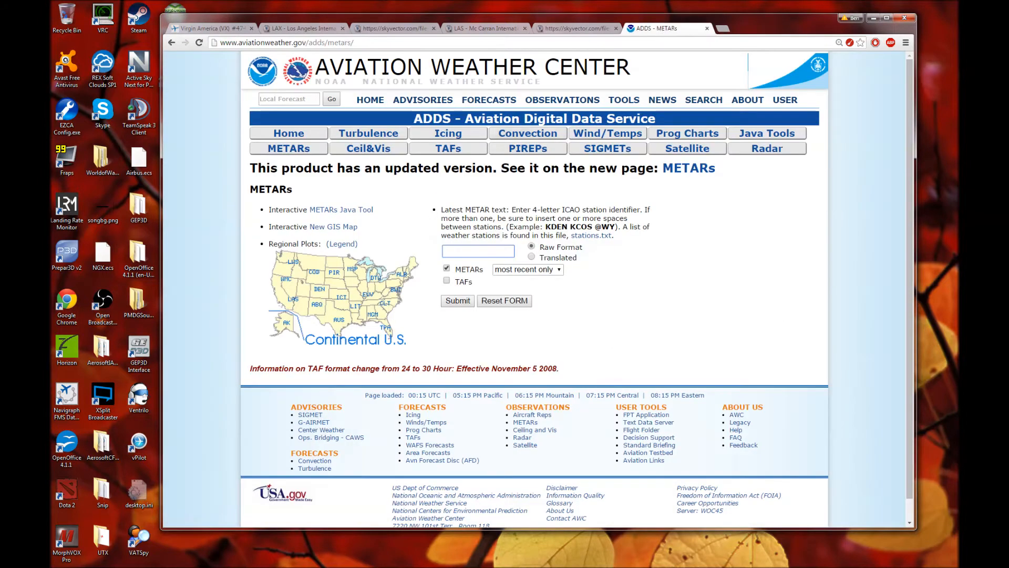
pyautogui.write('kla')
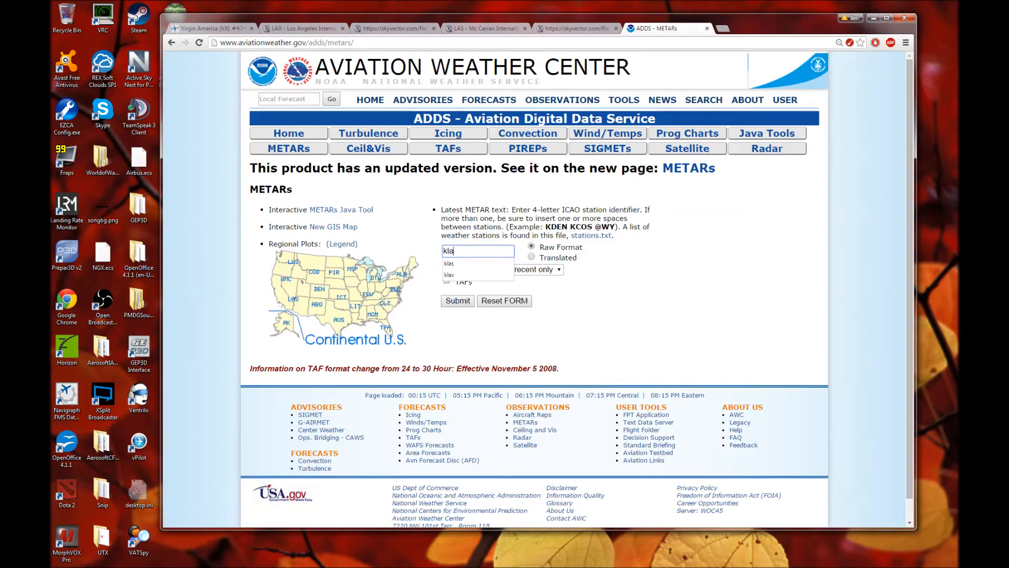
pyautogui.click(457, 300)
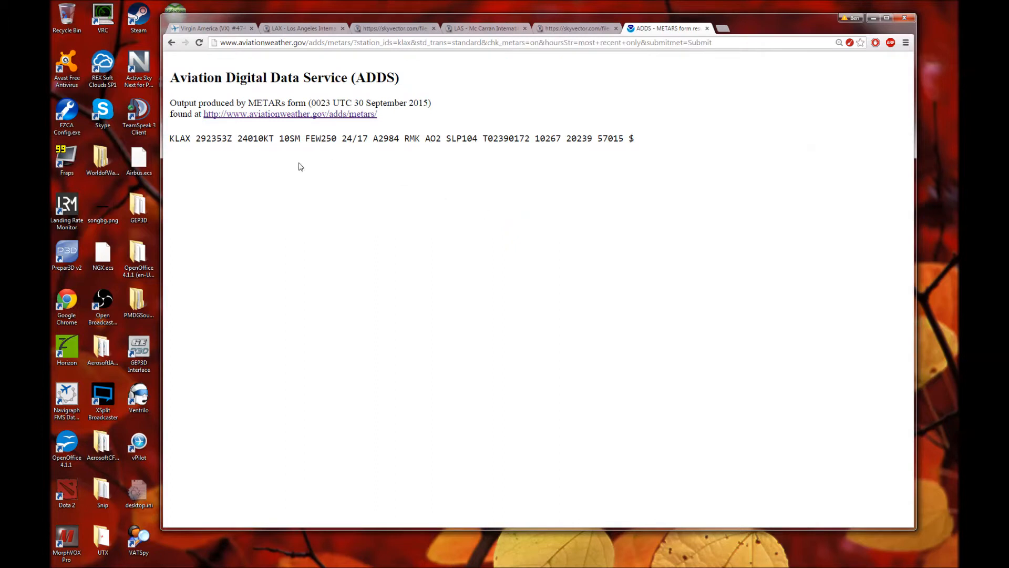
pyautogui.doubleClick(255, 138)
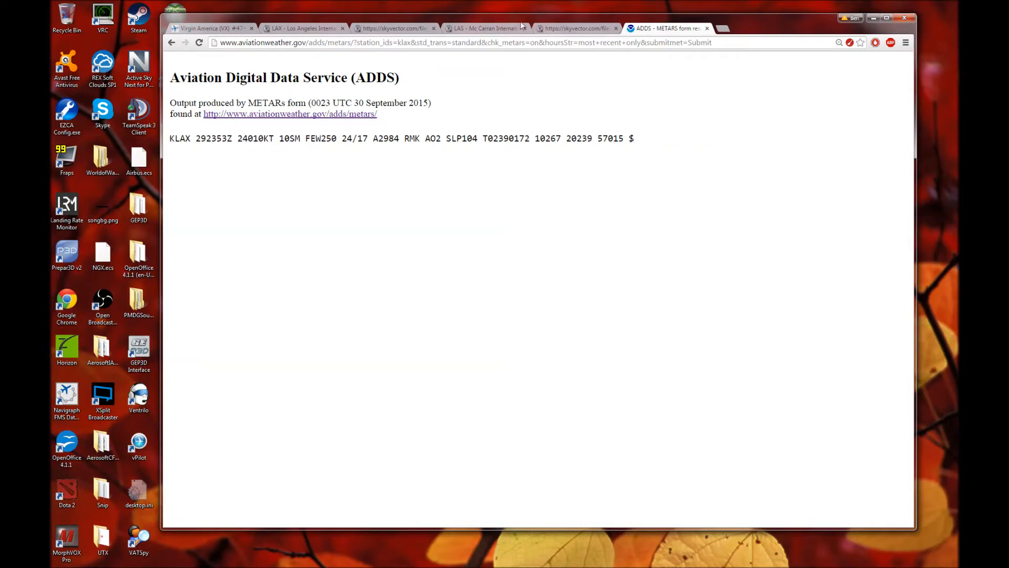
# Request the KLAS METAR and highlight its 09009KT wind group to read it
pyautogui.click(290, 113)
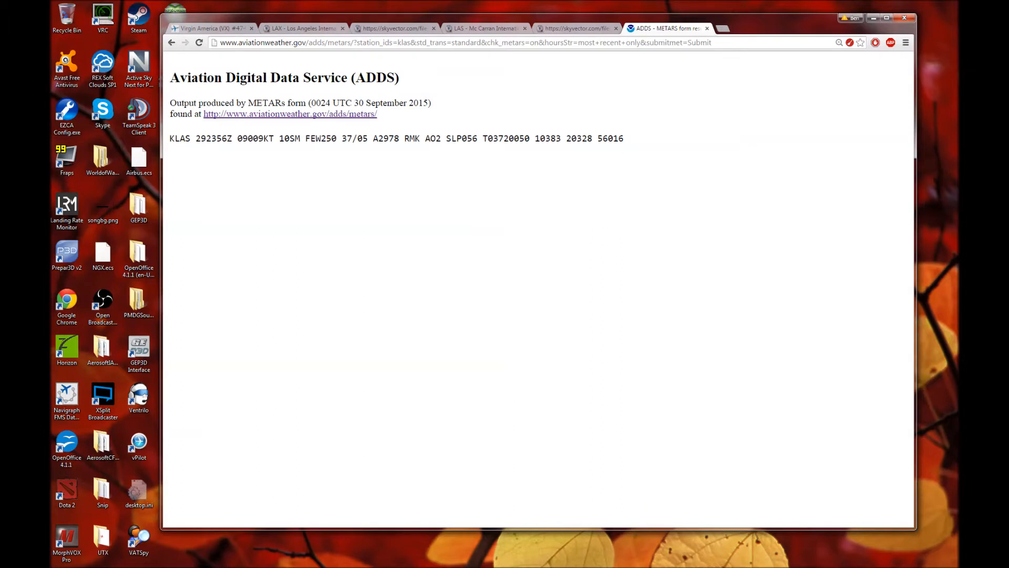
pyautogui.doubleClick(254, 137)
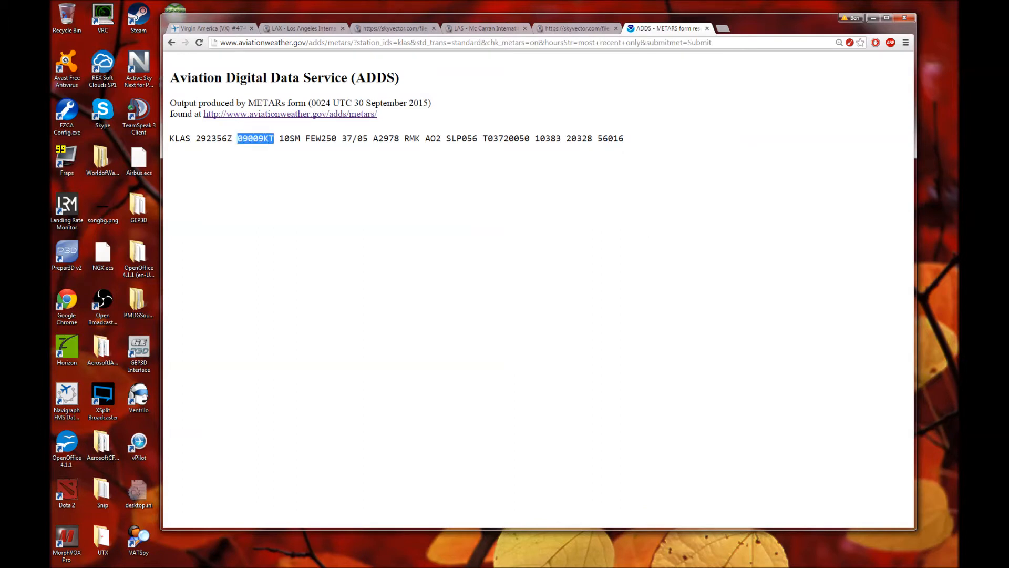
pyautogui.click(258, 151)
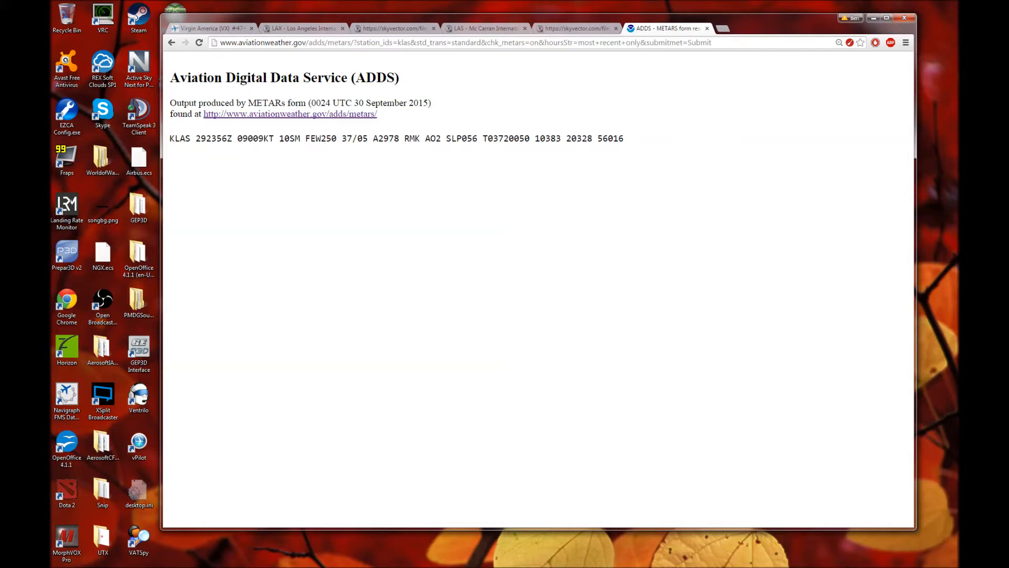
pyautogui.doubleClick(255, 139)
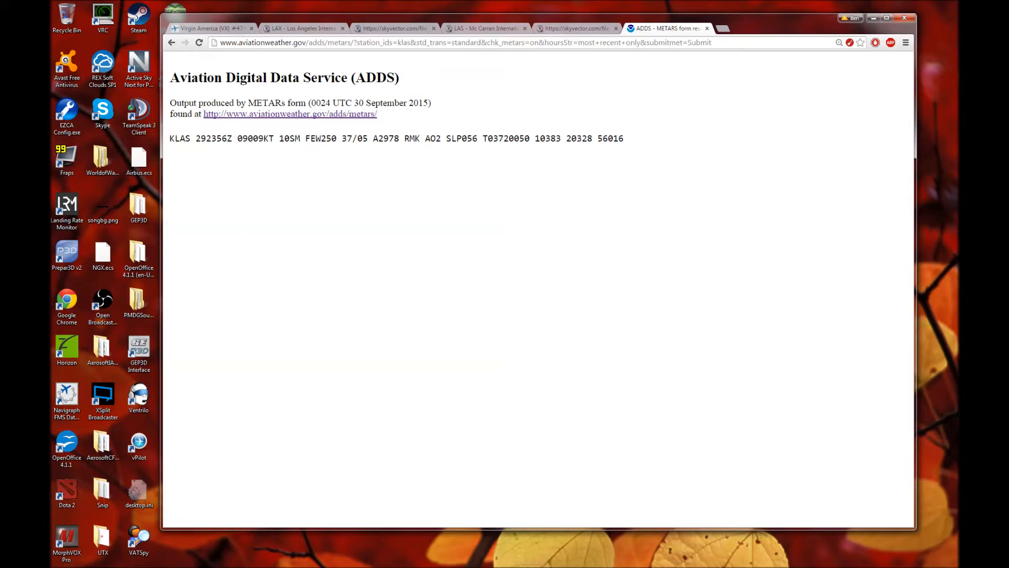
pyautogui.doubleClick(246, 138)
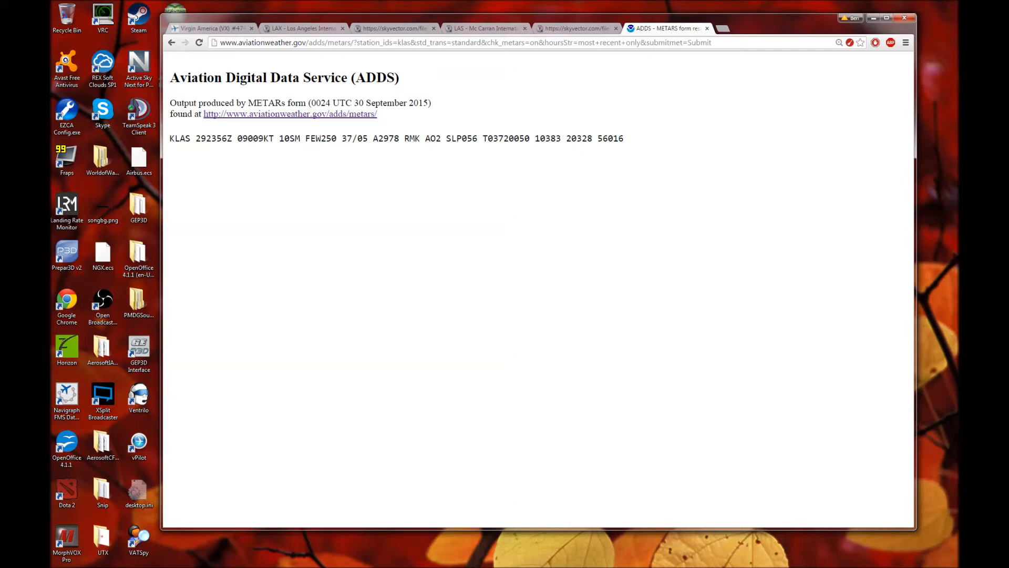
pyautogui.doubleClick(255, 138)
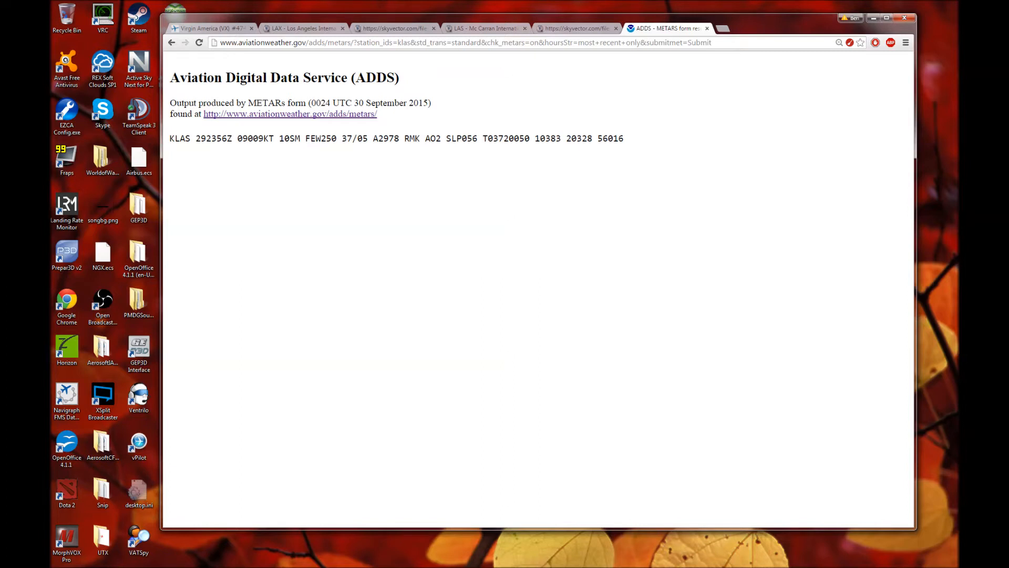
pyautogui.doubleClick(257, 137)
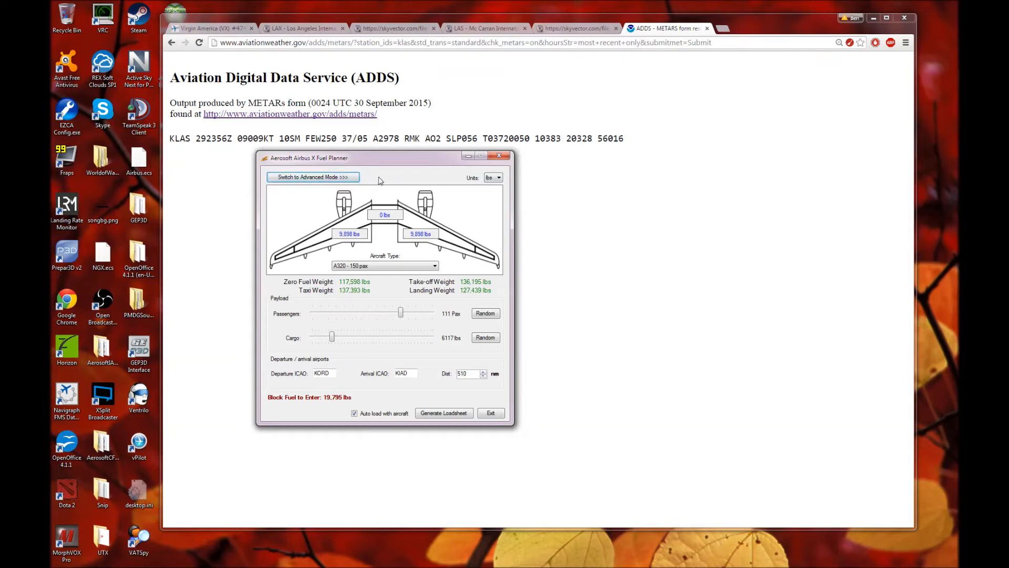
pyautogui.moveTo(391, 180)
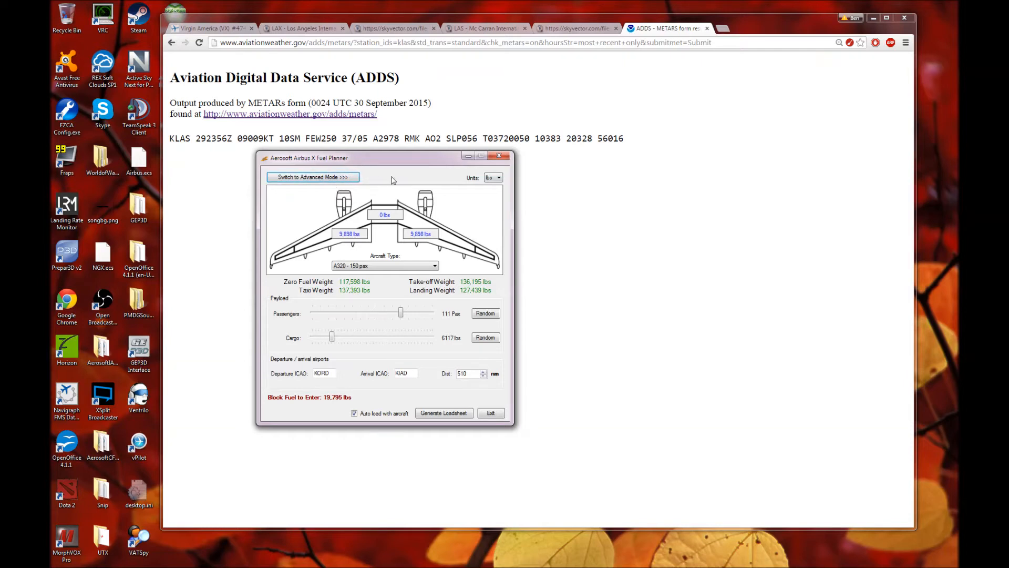
# Expand the fuel planner to advanced mode with trip, reserve, wind and balance parameters
pyautogui.click(312, 176)
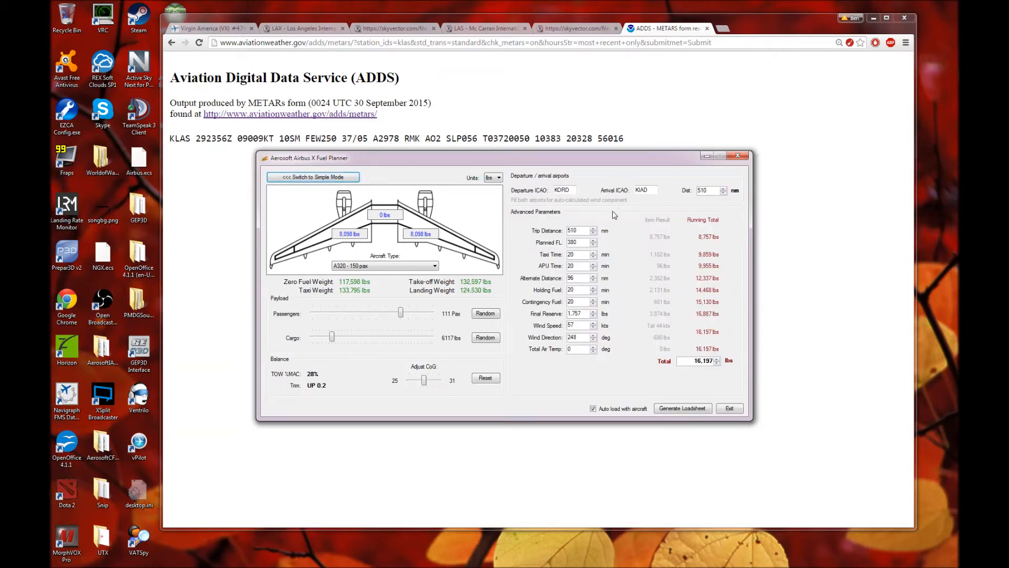
pyautogui.moveTo(543, 305)
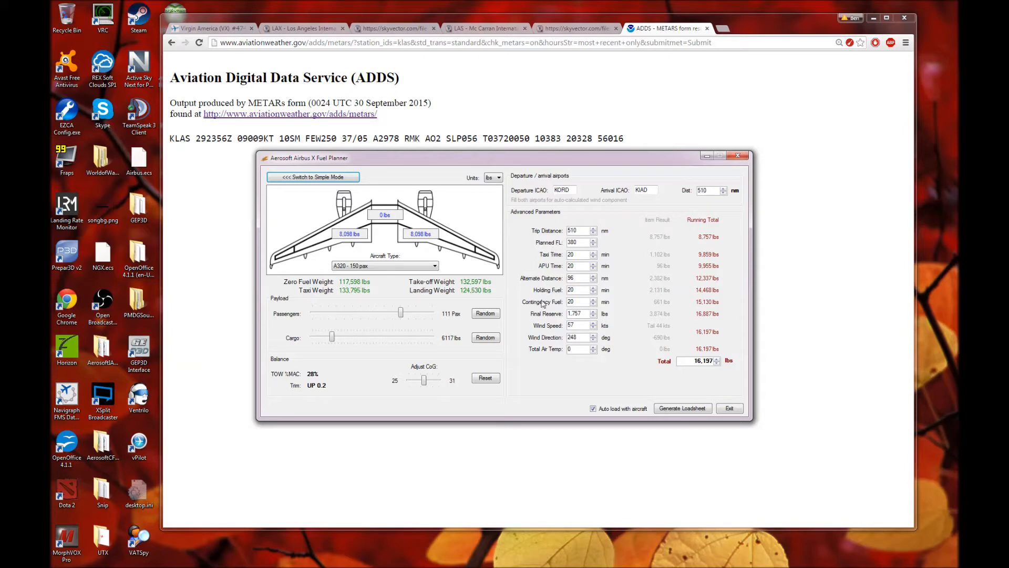
pyautogui.moveTo(529, 225)
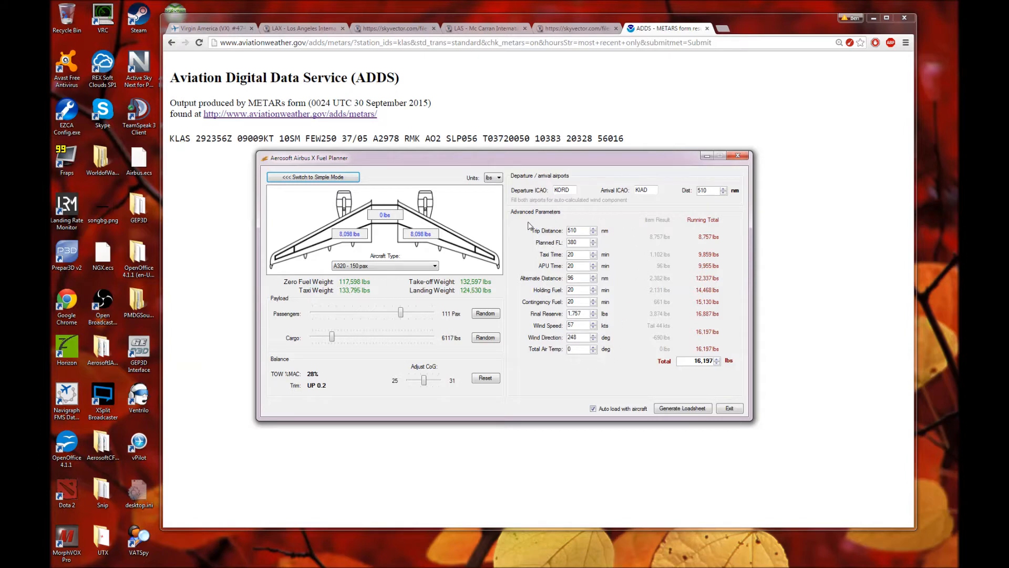
pyautogui.moveTo(605, 356)
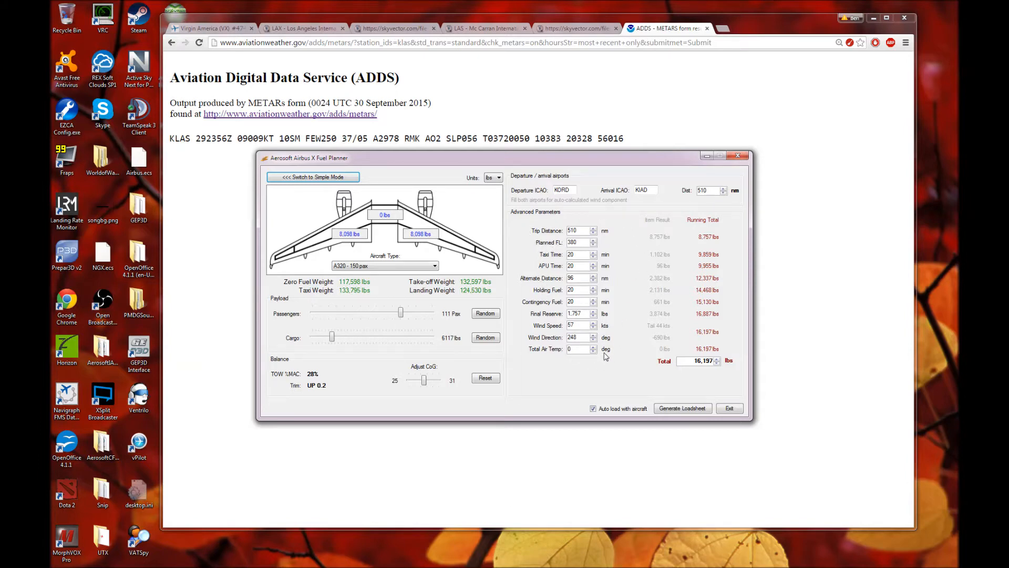
pyautogui.moveTo(546, 371)
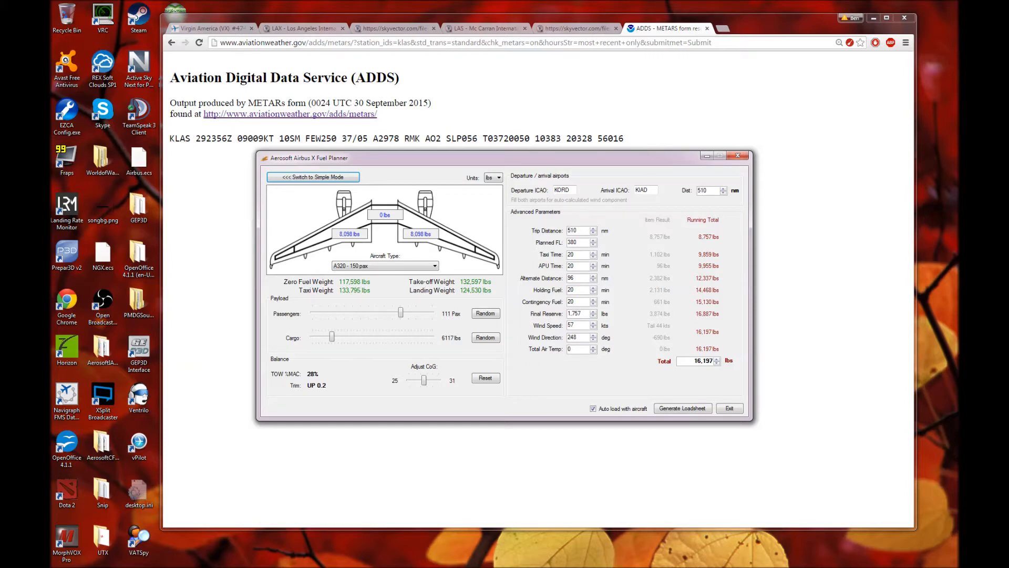
pyautogui.moveTo(638, 248)
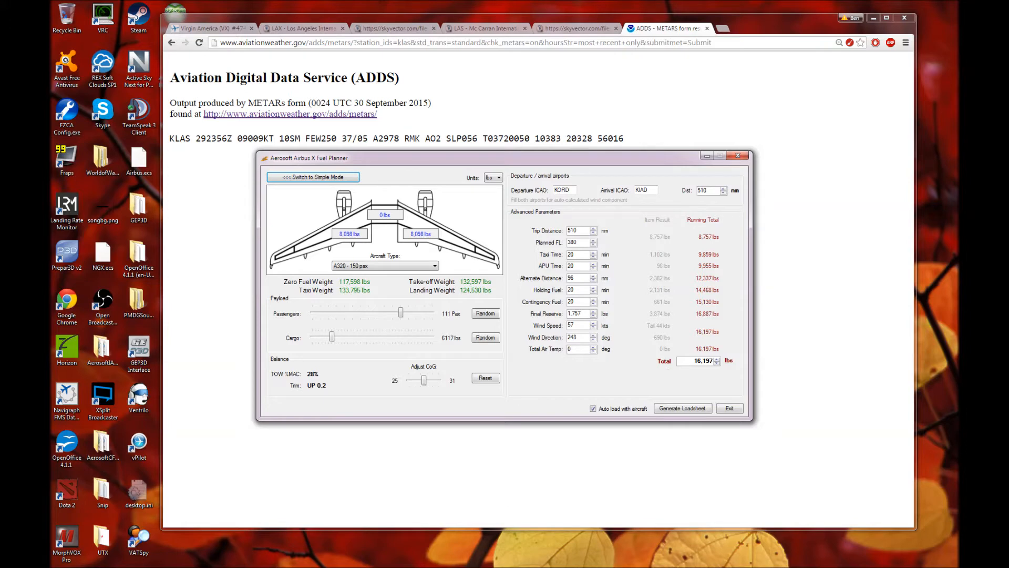
pyautogui.moveTo(334, 388)
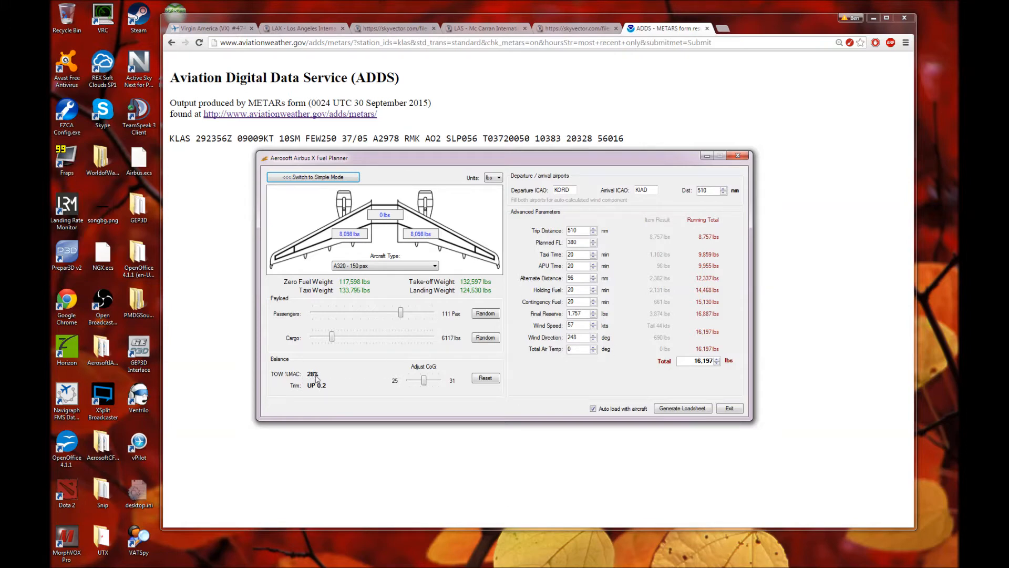
pyautogui.moveTo(539, 196)
pyautogui.write('KLAX')
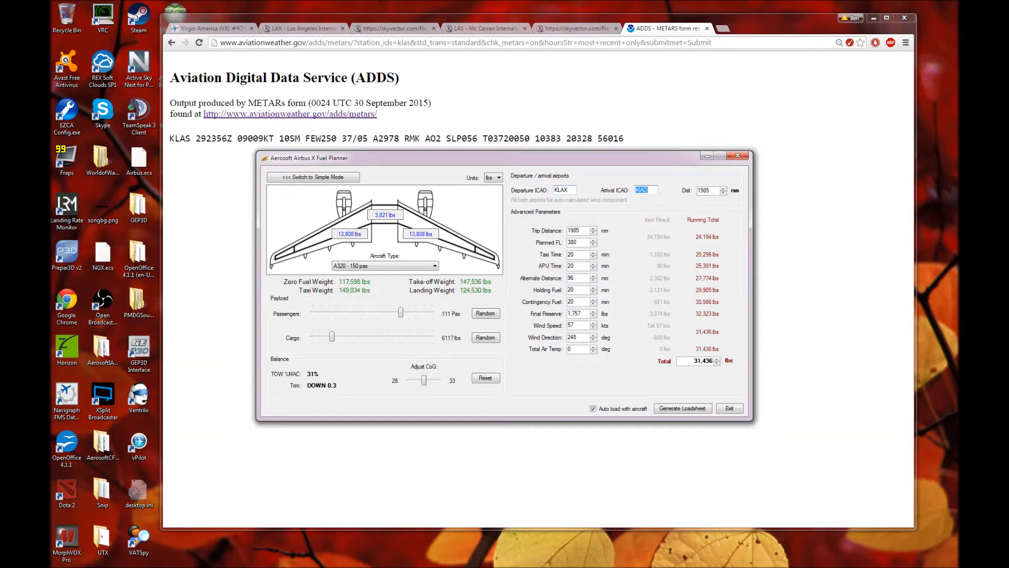
# Set KLAS as destination and re-roll the random payload until 102 passengers are loaded
pyautogui.write('KLAS')
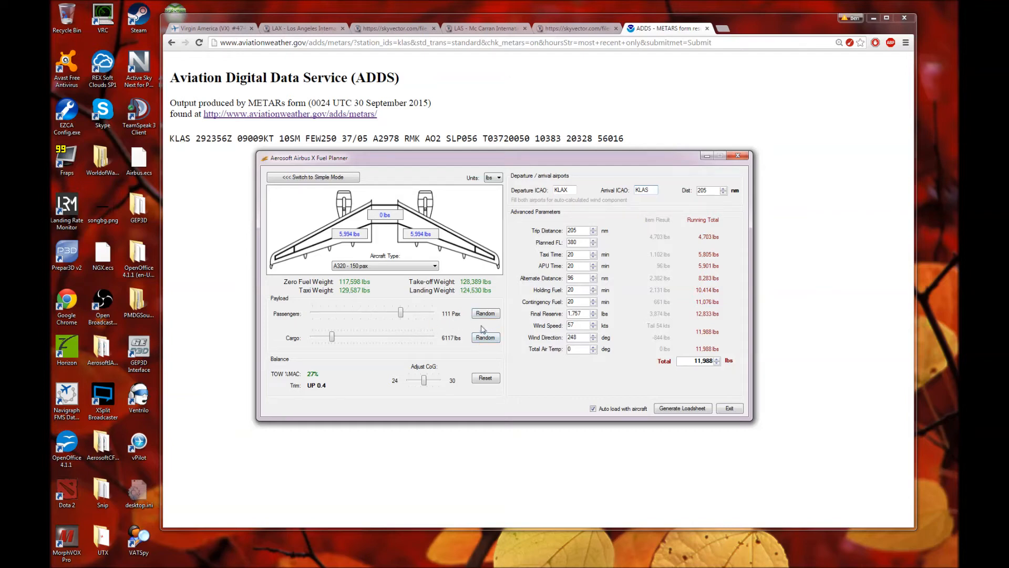
pyautogui.click(485, 313)
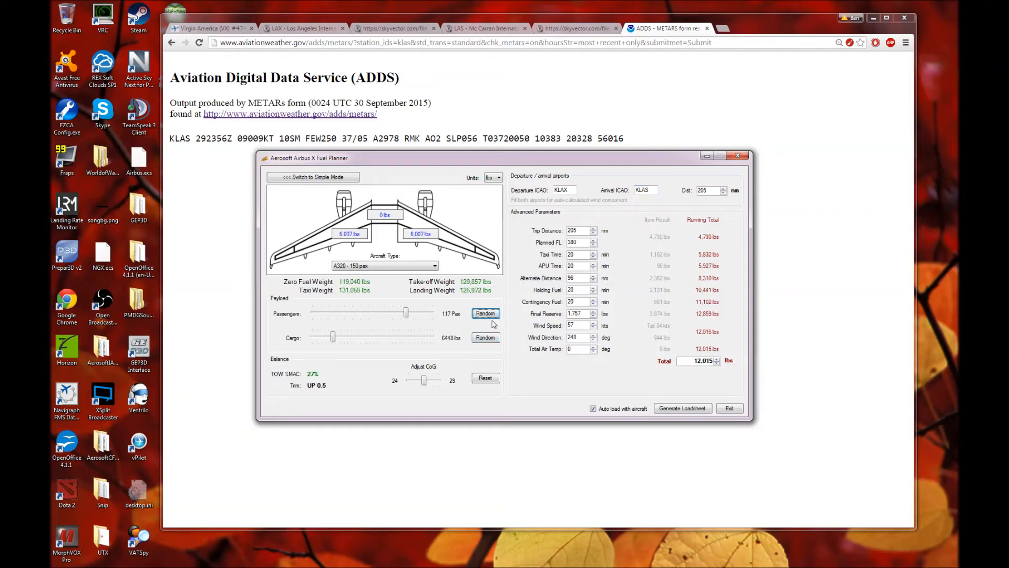
pyautogui.click(486, 313)
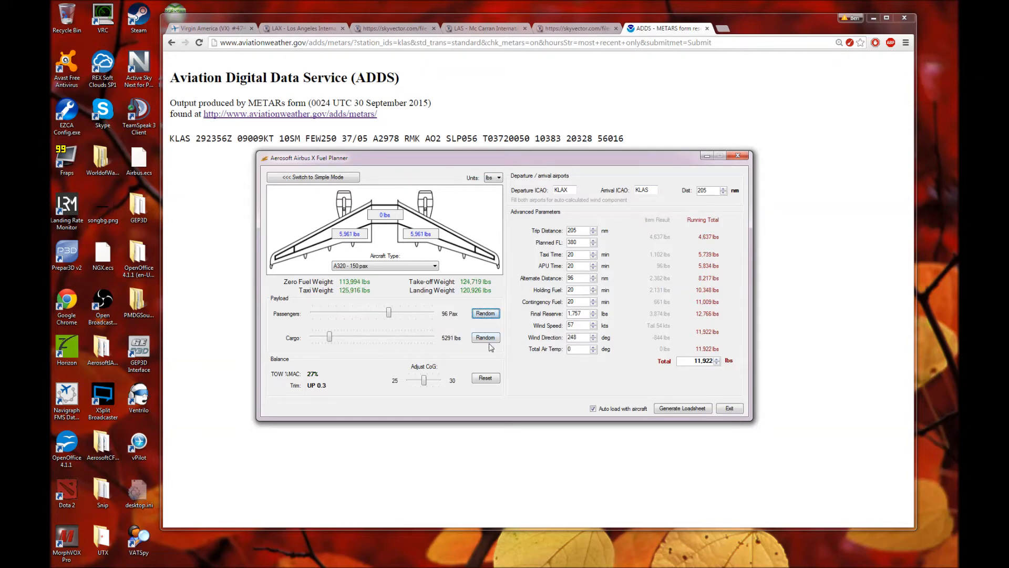
pyautogui.click(484, 338)
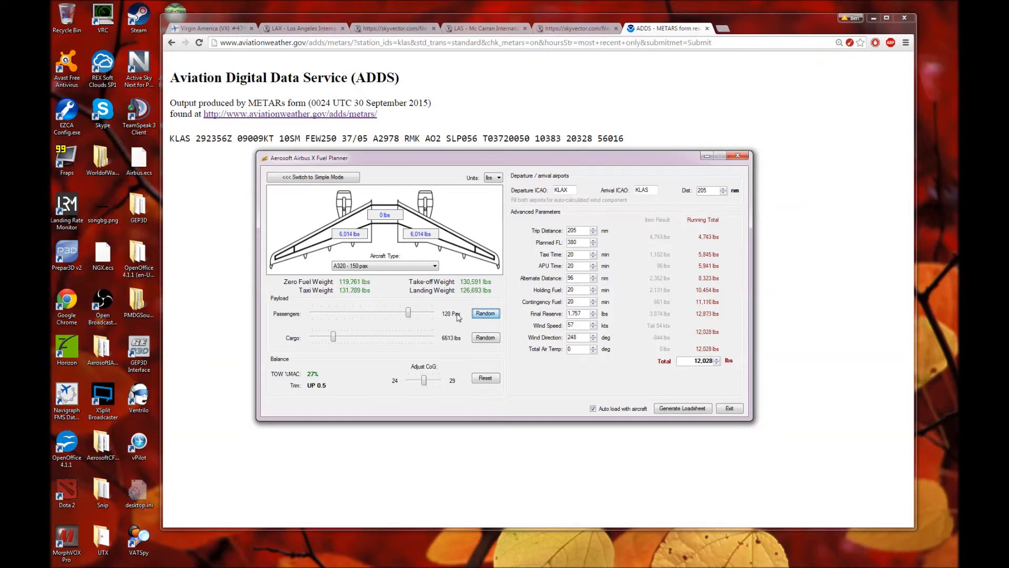
pyautogui.click(485, 314)
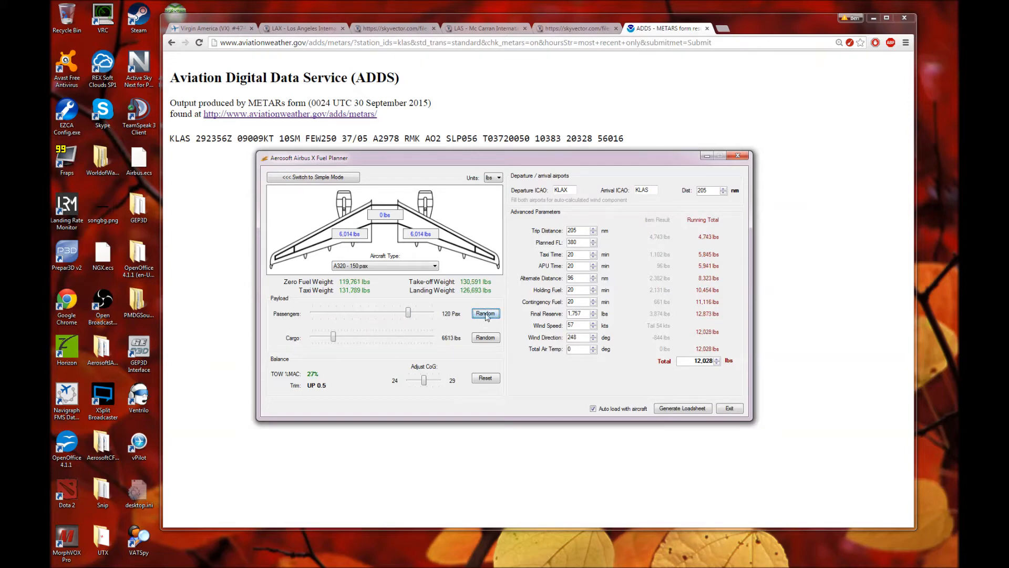
pyautogui.click(486, 314)
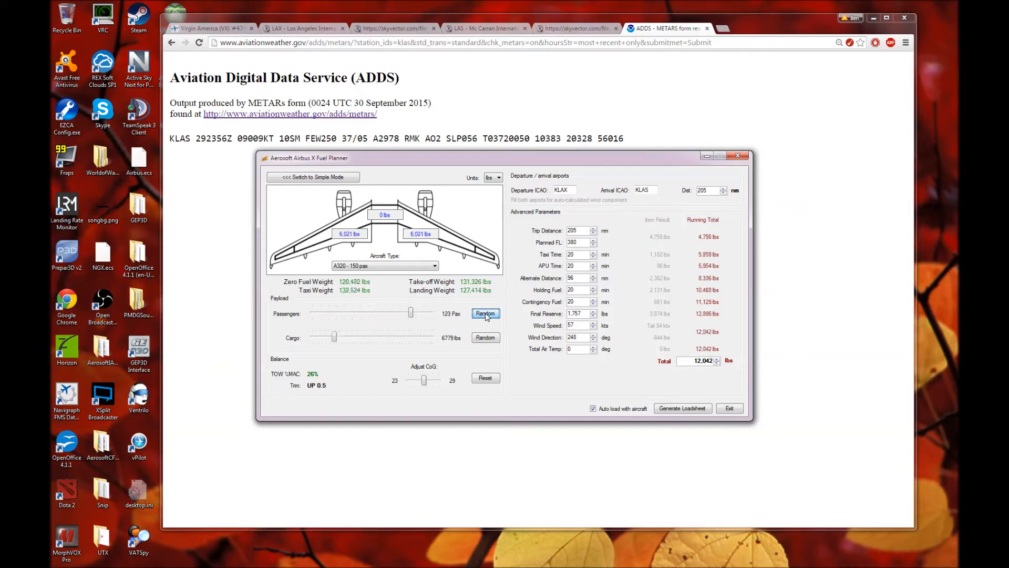
pyautogui.click(484, 313)
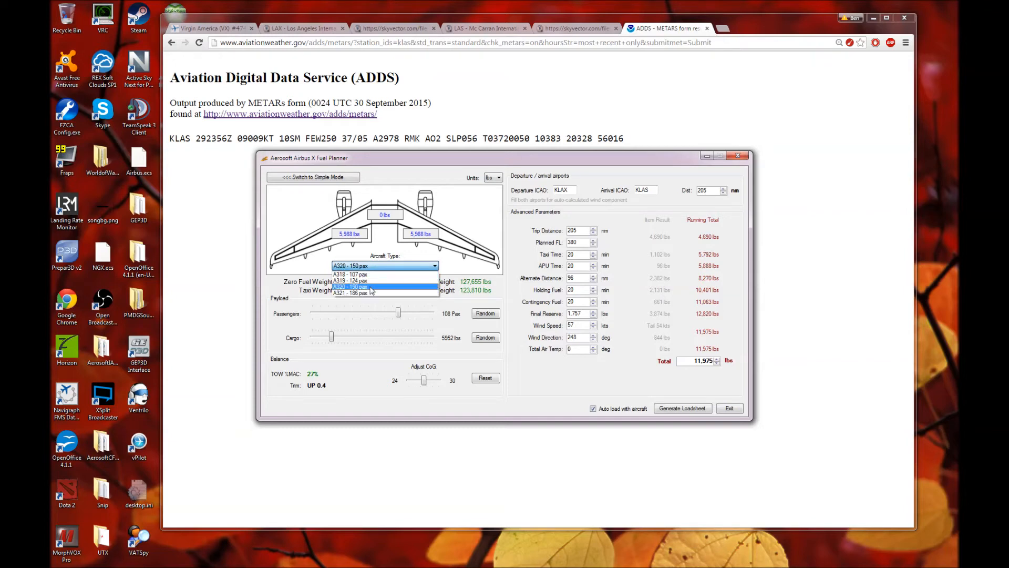
pyautogui.click(385, 287)
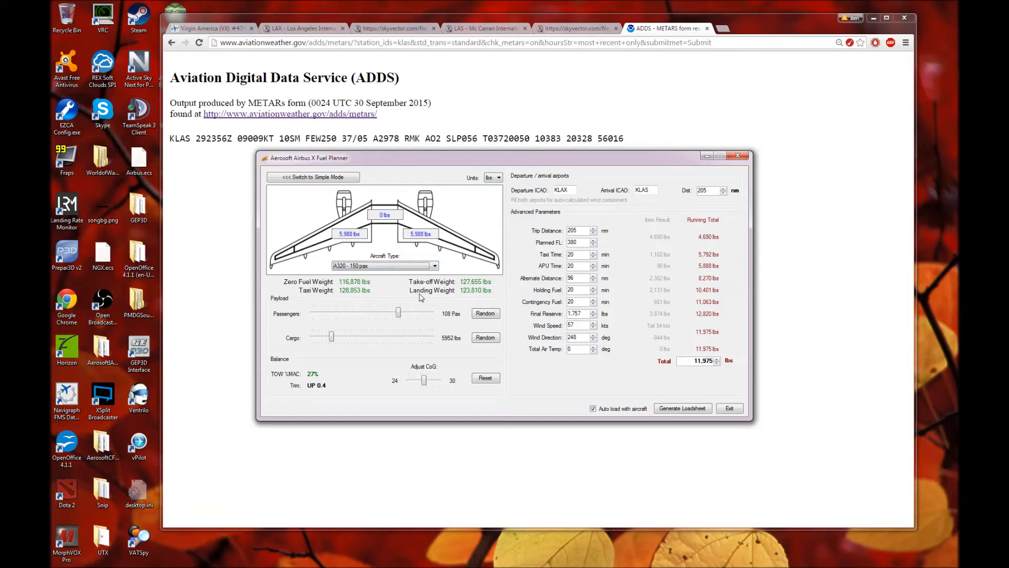
pyautogui.click(485, 313)
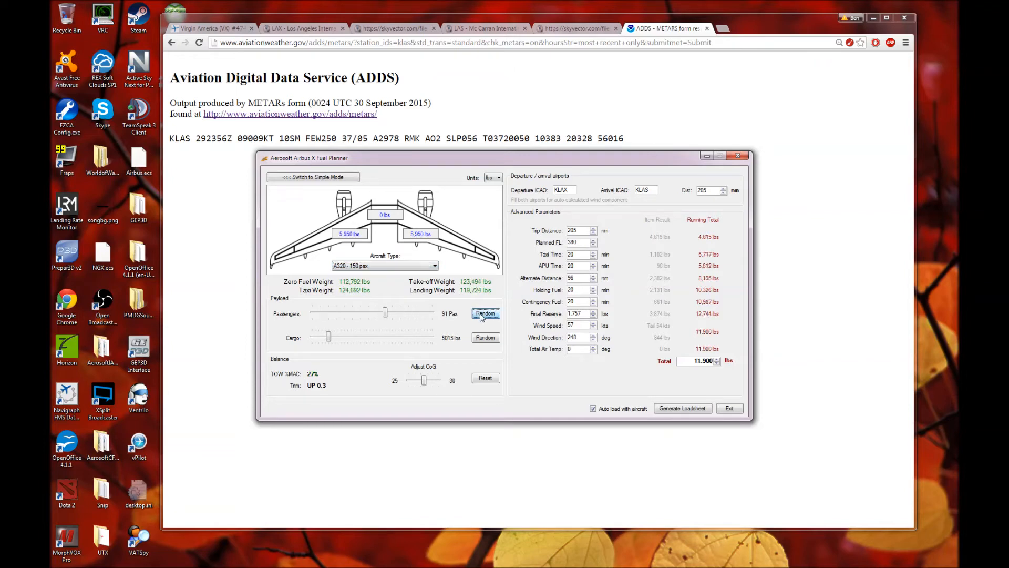
pyautogui.click(485, 313)
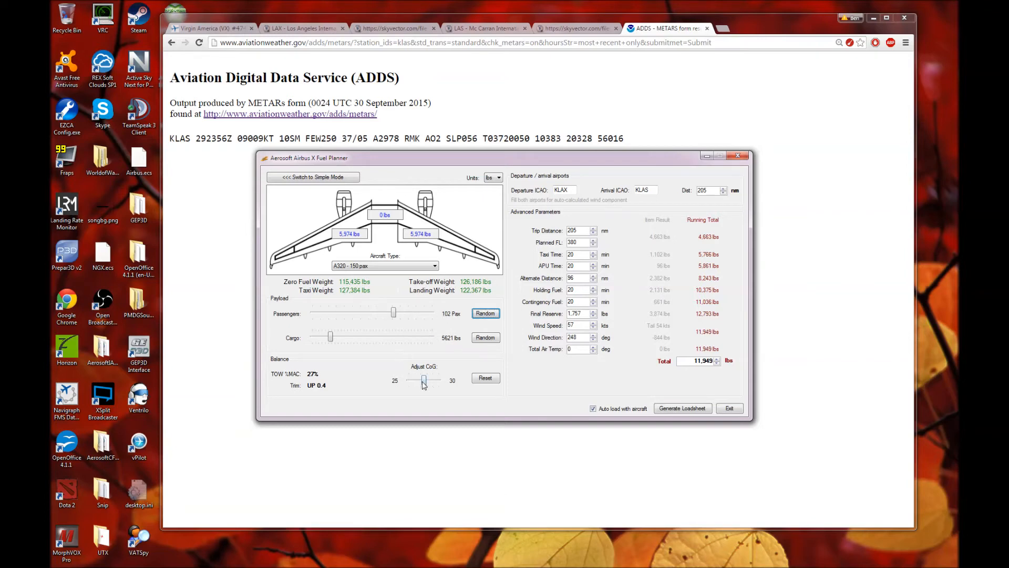
# Slide the Adjust CoG control until TOW reads 26% MAC, trim UP 0.9
pyautogui.moveTo(423, 381); pyautogui.dragTo(419, 381)
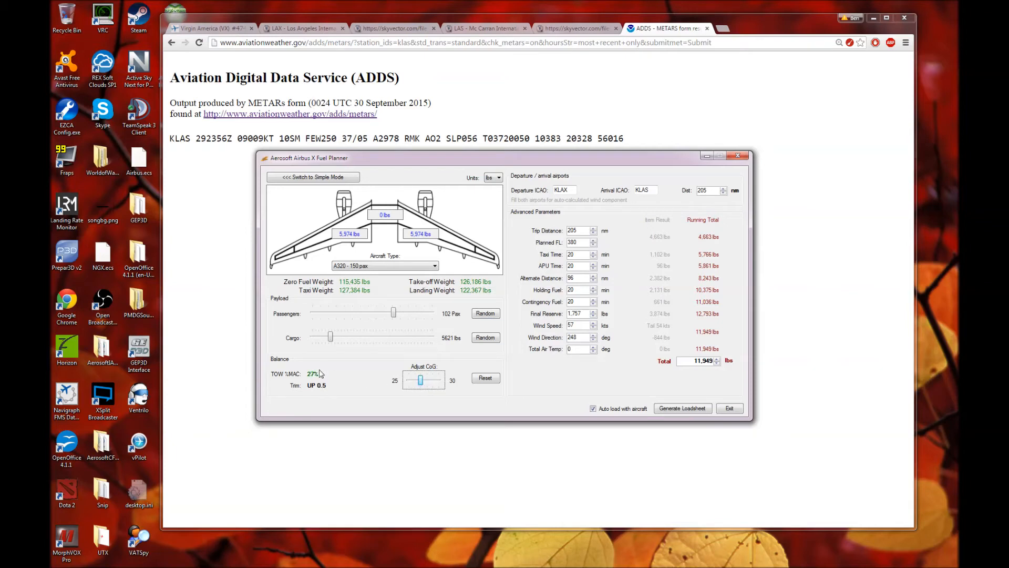
pyautogui.moveTo(290, 380)
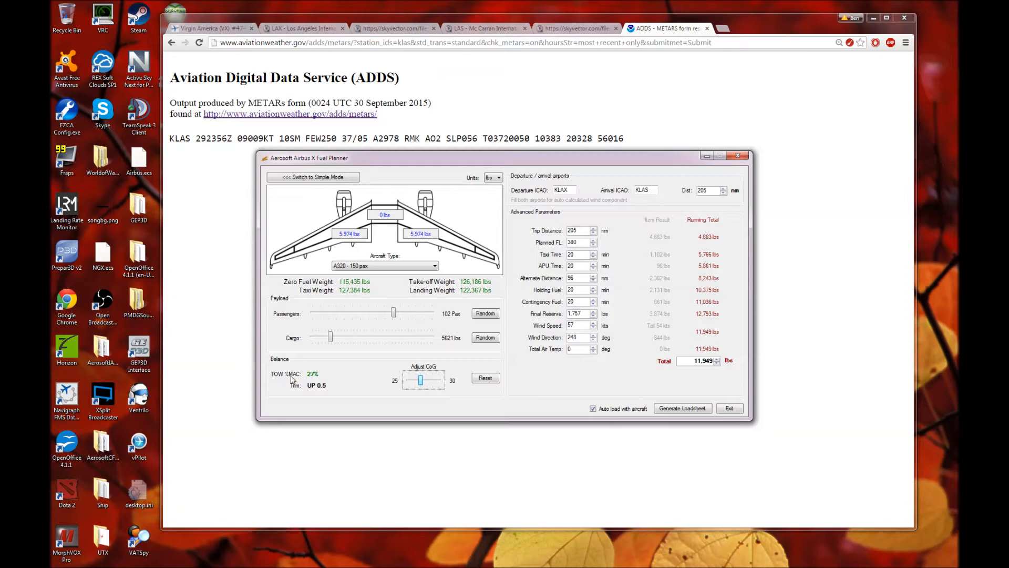
pyautogui.moveTo(316, 371)
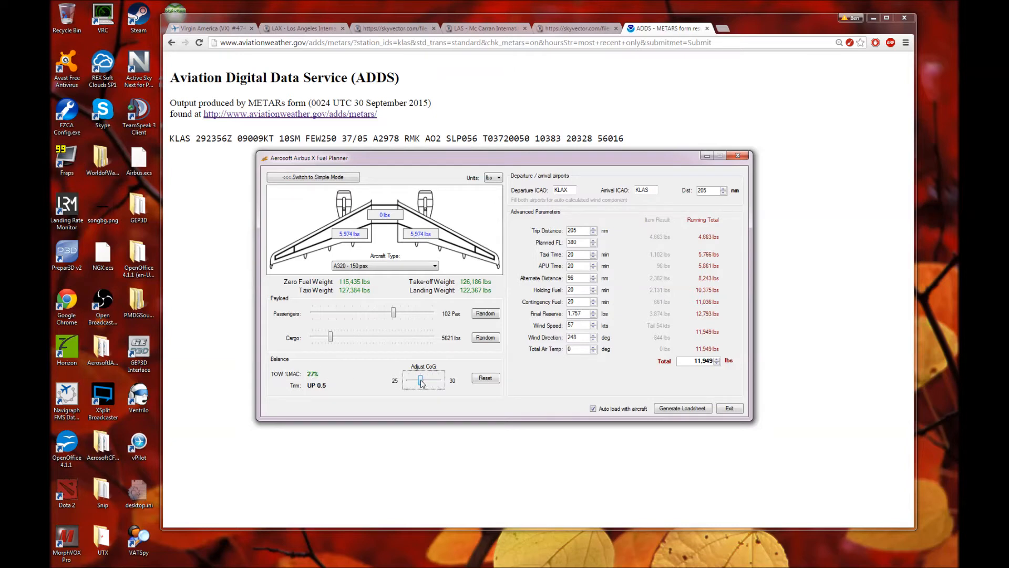
pyautogui.moveTo(422, 379); pyautogui.dragTo(436, 380)
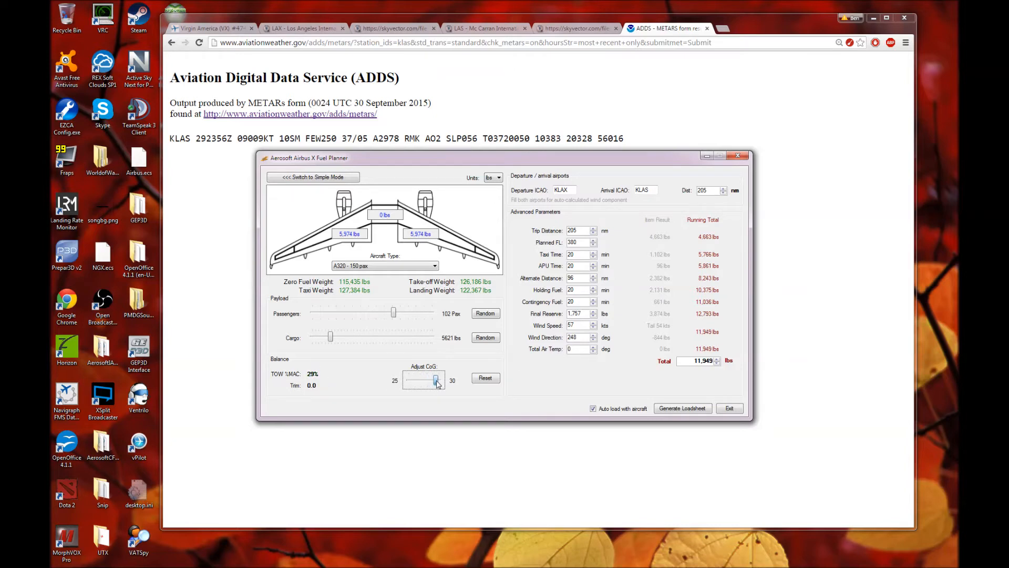
pyautogui.moveTo(436, 380); pyautogui.dragTo(414, 380)
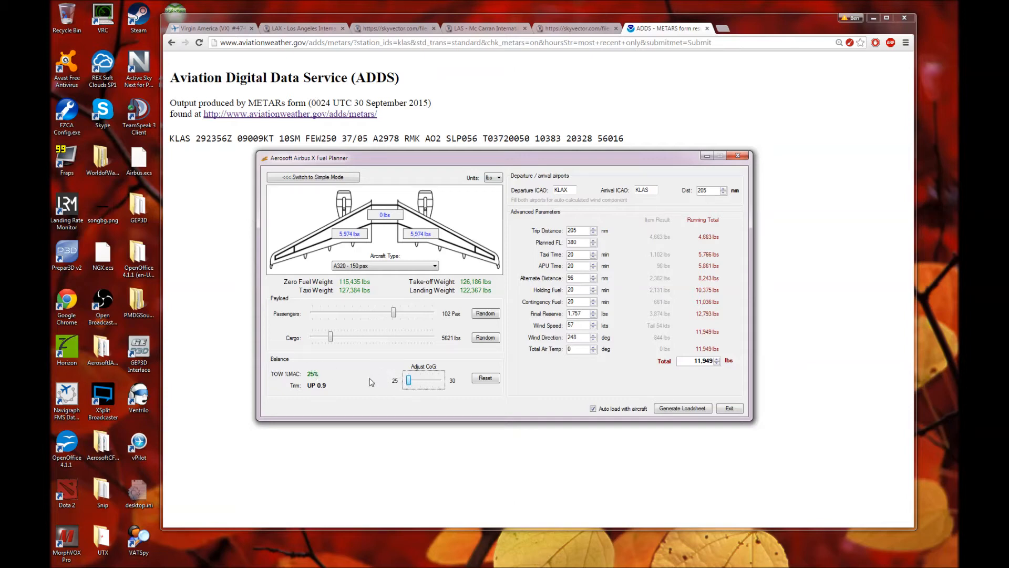
pyautogui.moveTo(567, 388)
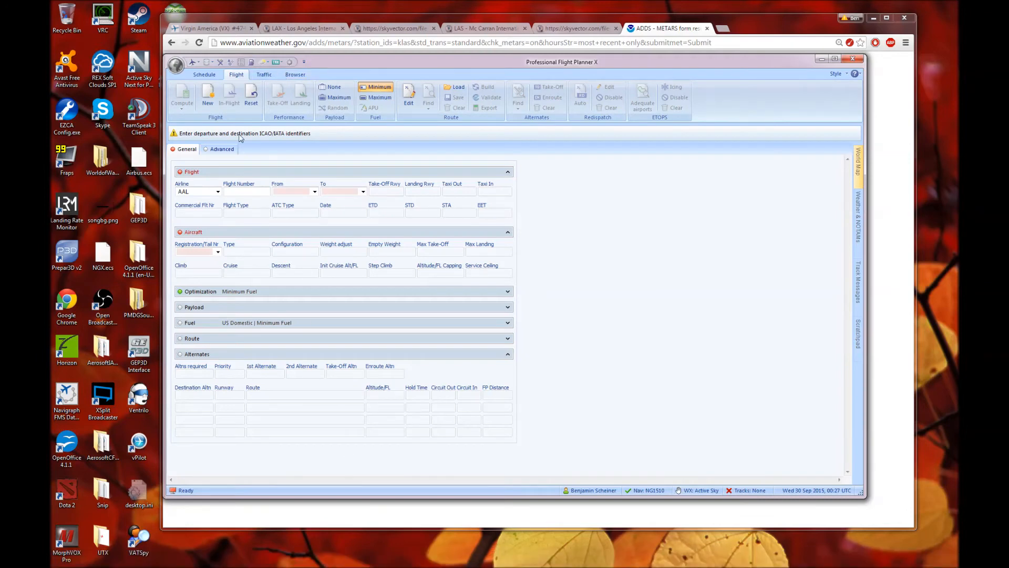
# Enter flight VRD474 from KLAX to destination KLAS
pyautogui.tripleClick(196, 191)
pyautogui.write('VRD')
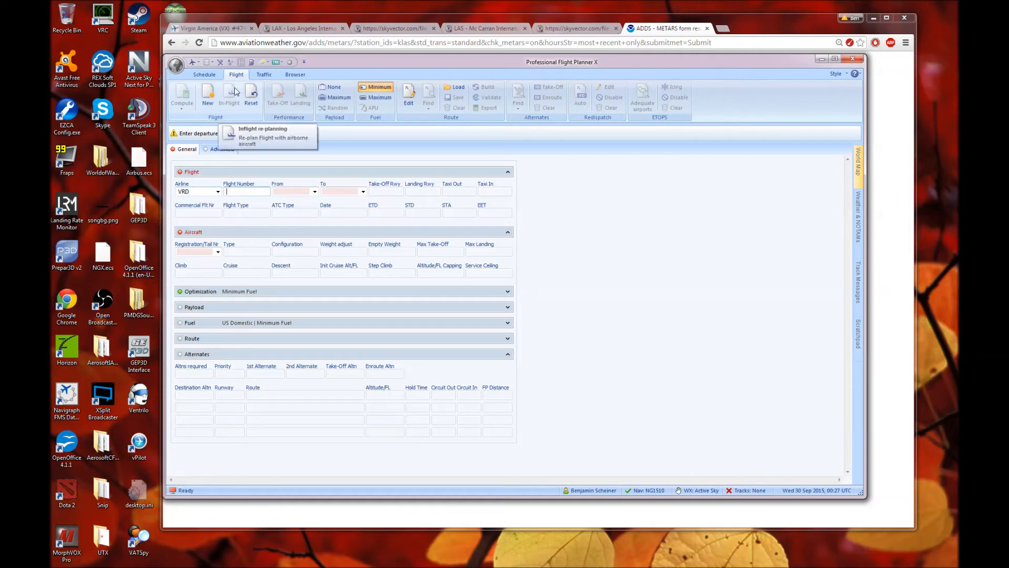
pyautogui.write('474')
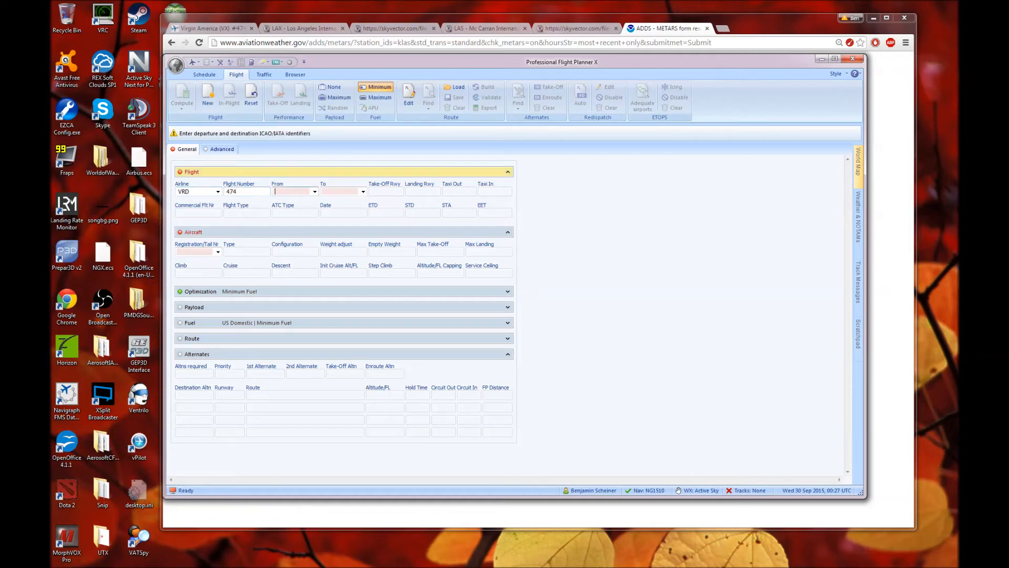
pyautogui.write('KLAS')
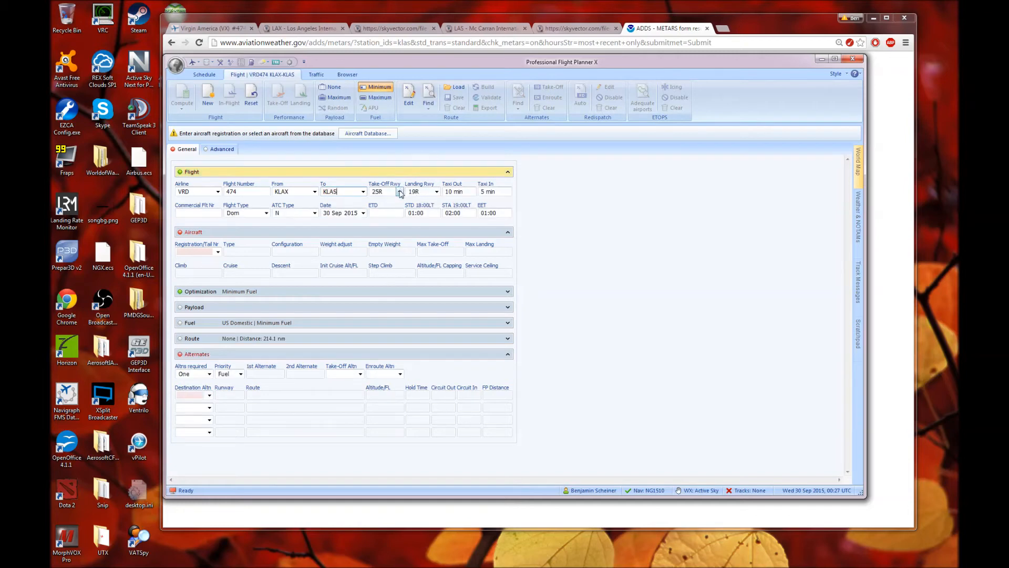
# Choose departure runway 24L and landing runway 01L, then collapse the Flight panel
pyautogui.click(399, 191)
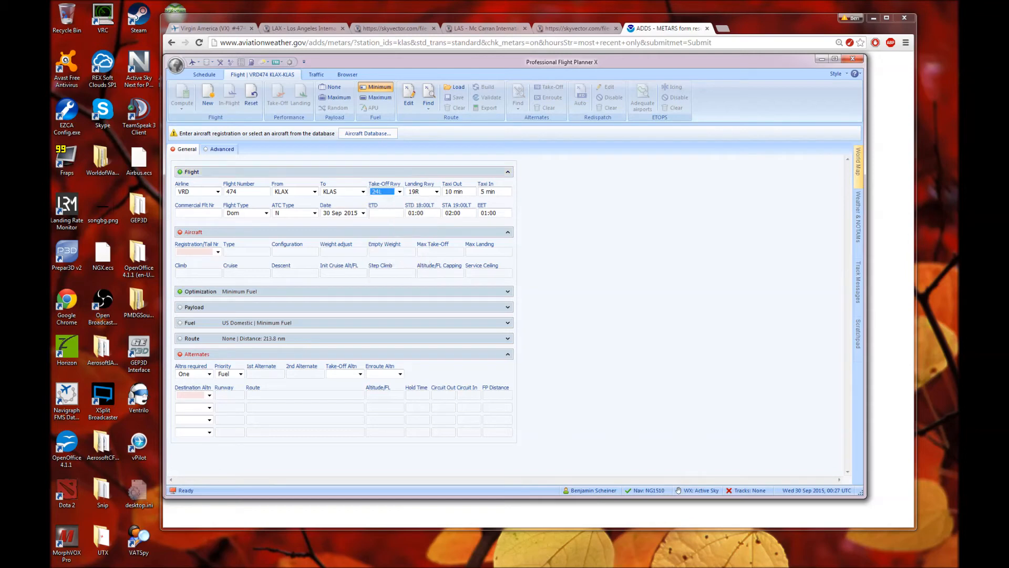
pyautogui.click(435, 192)
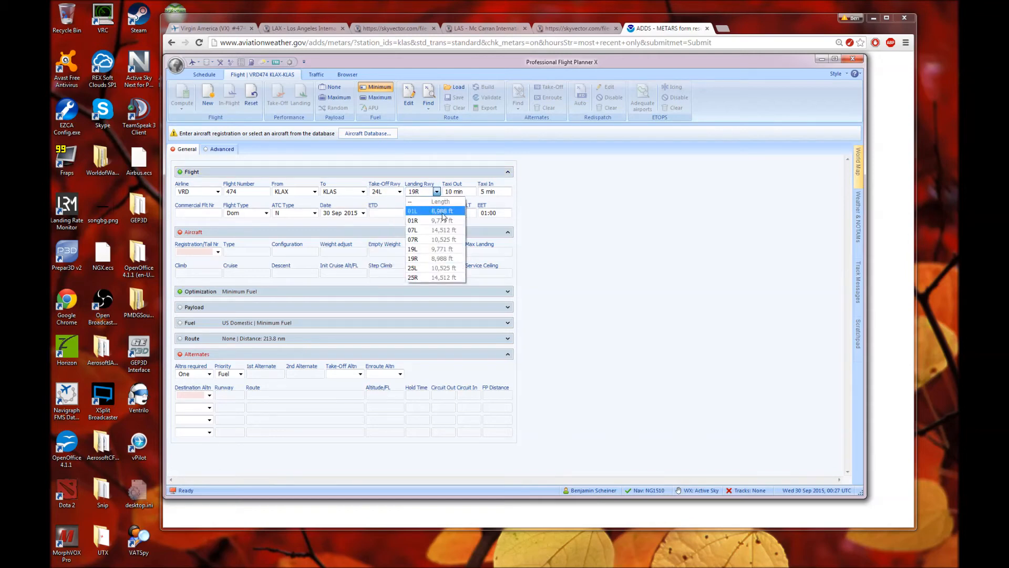
pyautogui.click(412, 210)
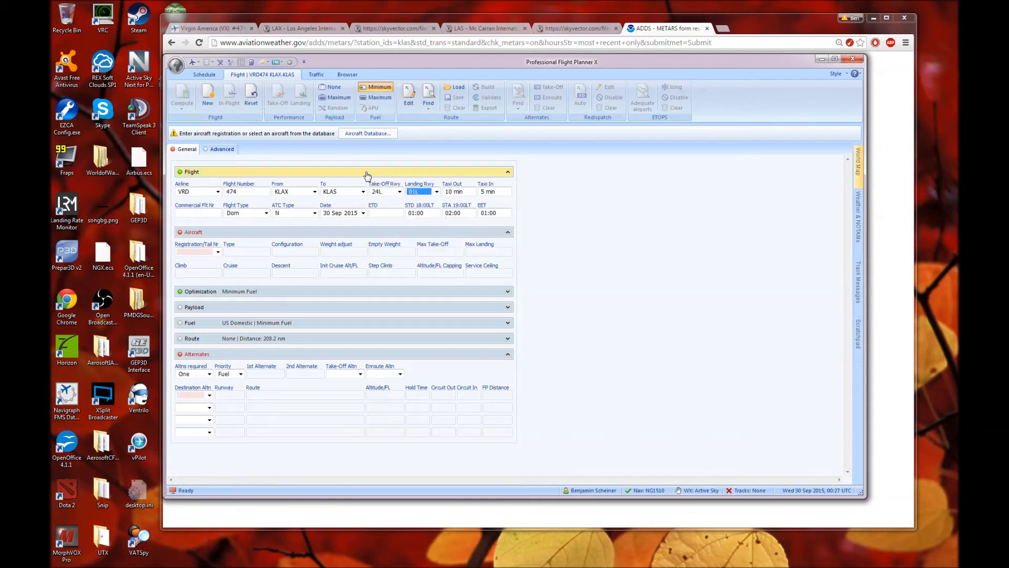
pyautogui.moveTo(408, 168)
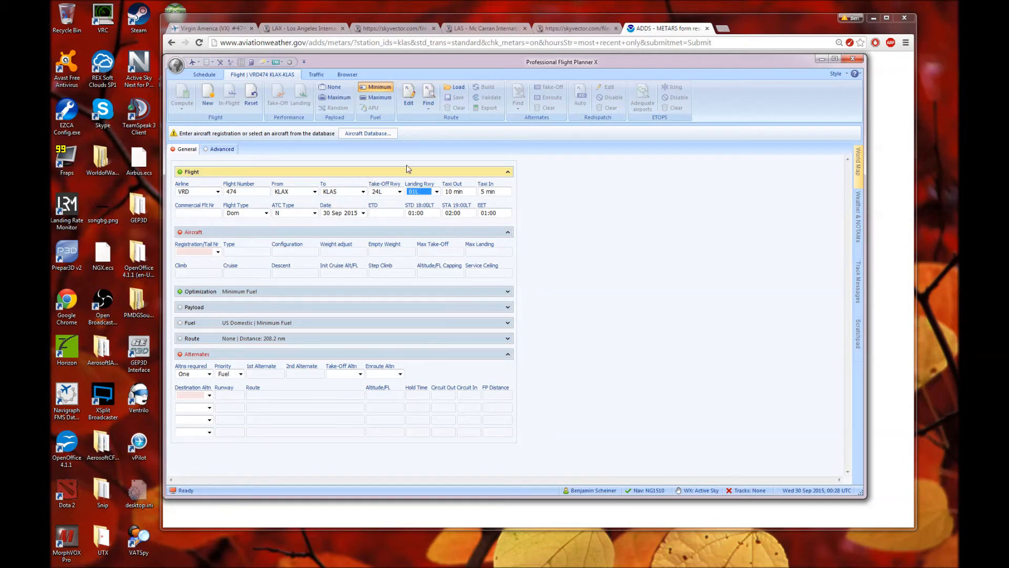
pyautogui.click(217, 207)
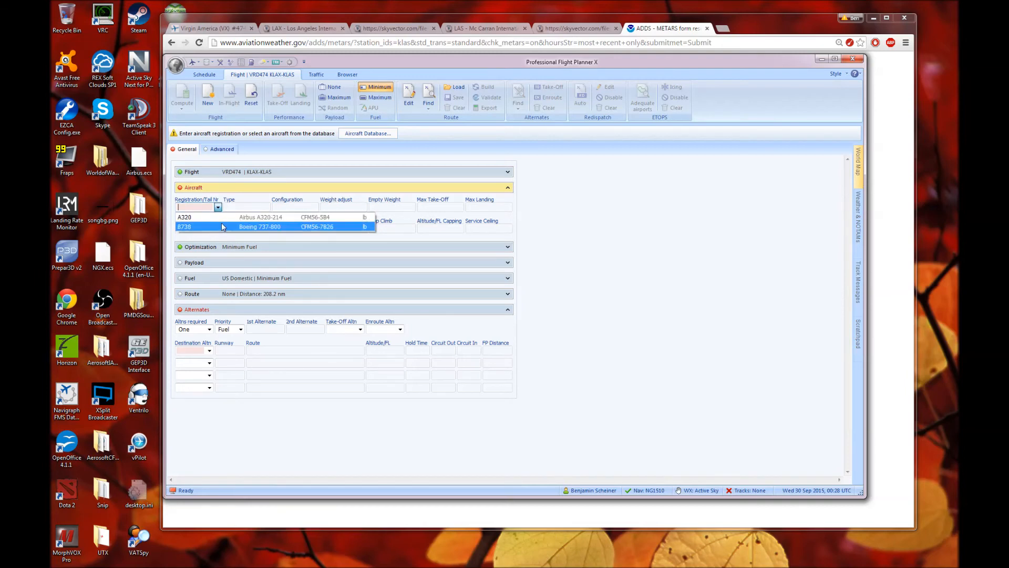
pyautogui.moveTo(199, 220)
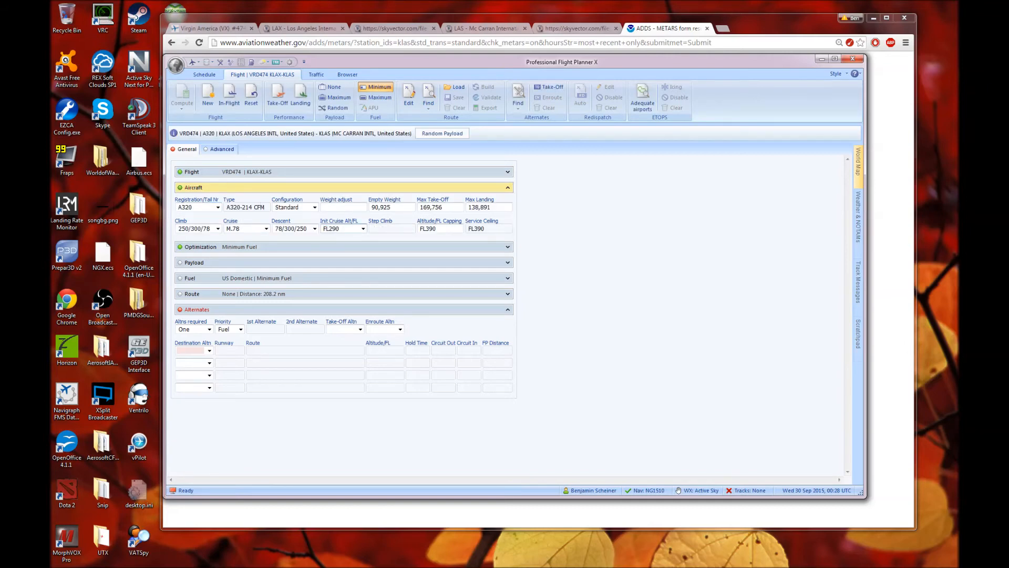
# Select the A320 registration and an initial cruise altitude option for the flight
pyautogui.click(341, 207)
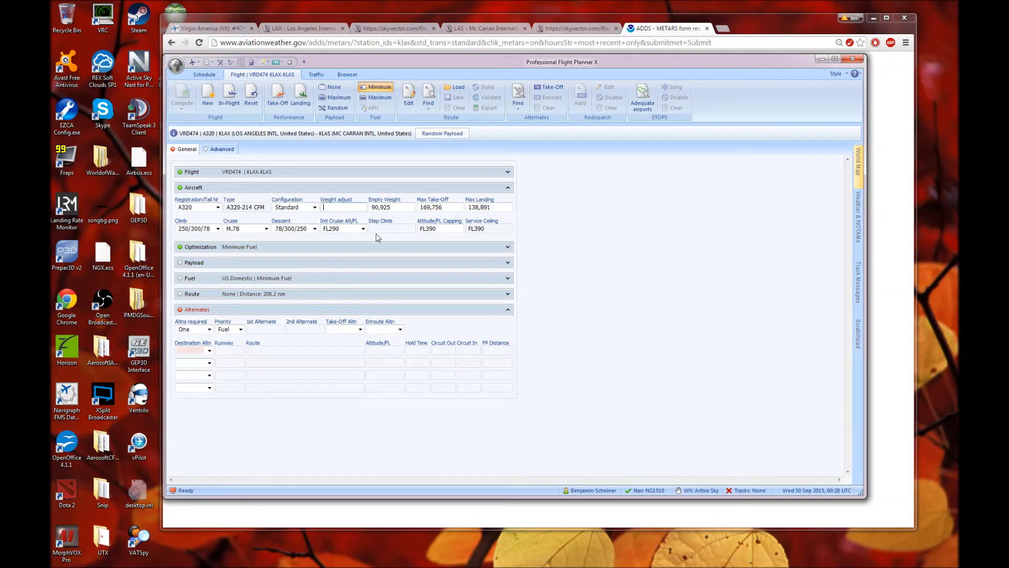
pyautogui.click(362, 228)
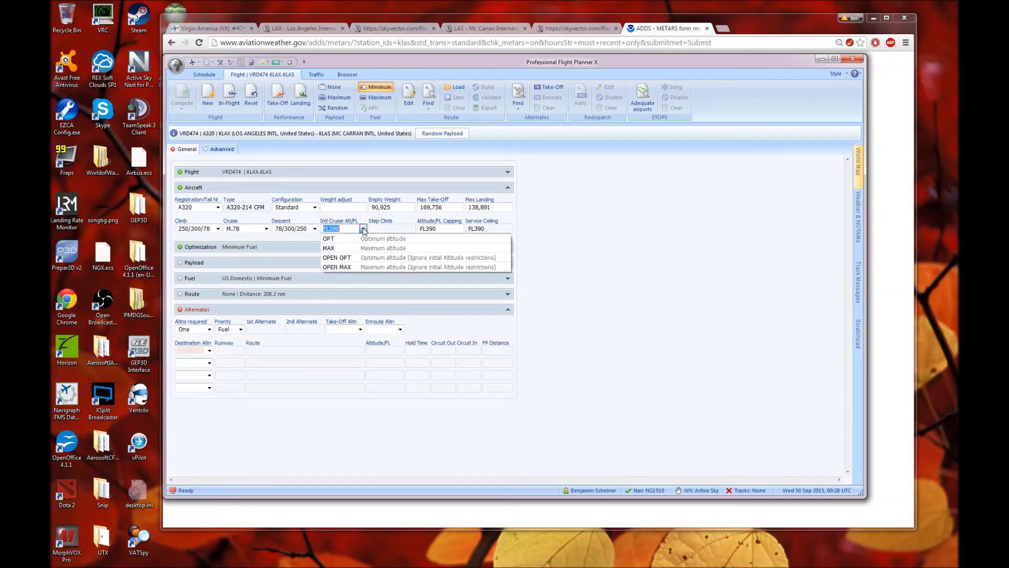
pyautogui.click(194, 187)
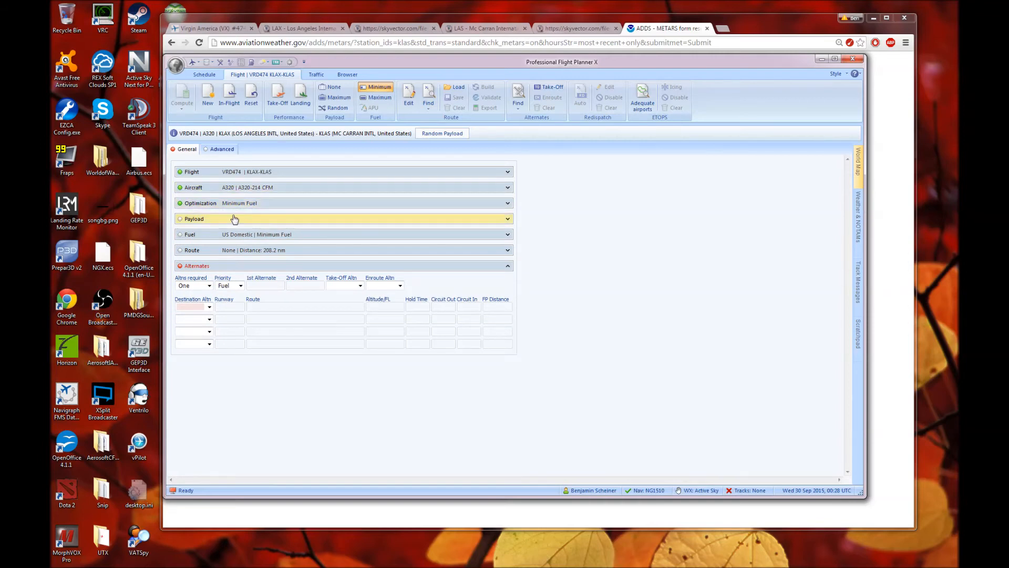
# Enter a zero fuel weight of 115435 lb in the Payload panel
pyautogui.click(194, 218)
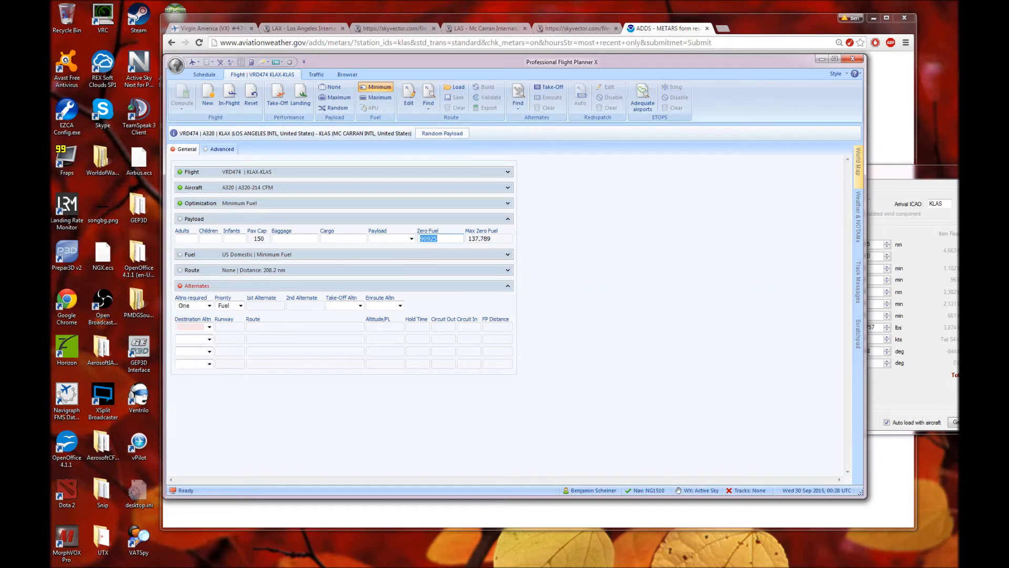
pyautogui.write('115435')
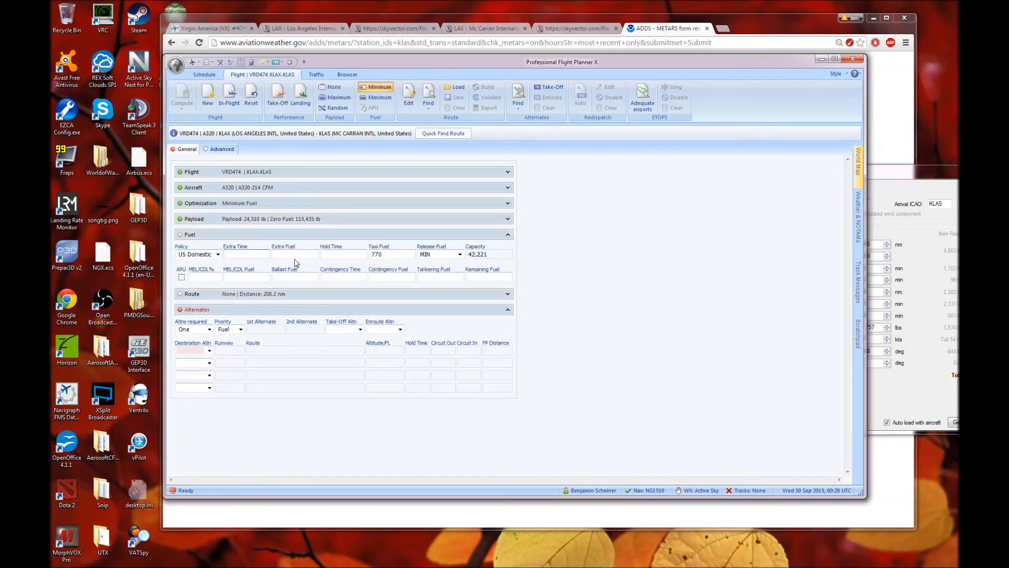
pyautogui.moveTo(179, 252)
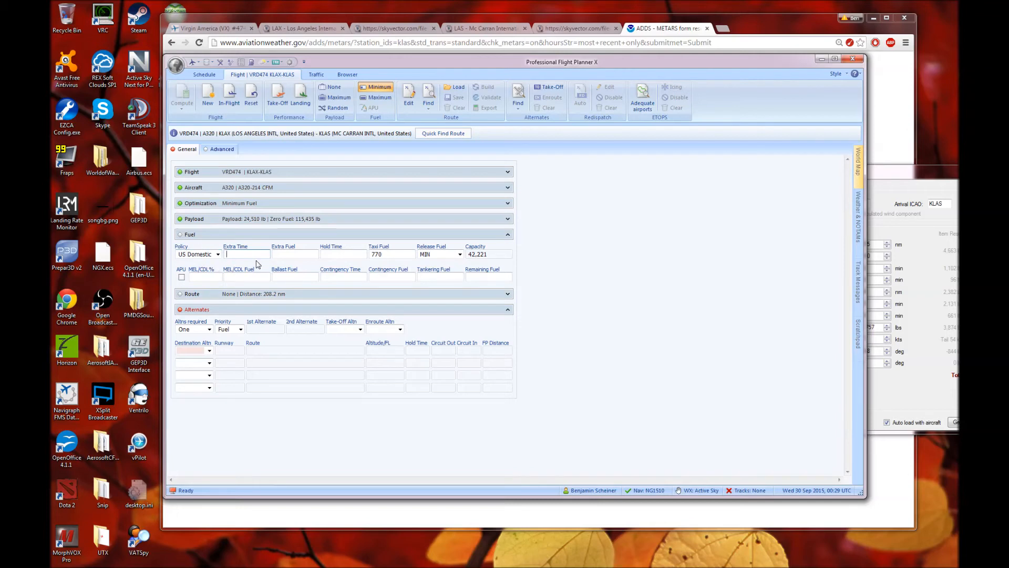
# Set Extra Time 00:05, Hold Time 10 and manual route 'LOOP7 DAG KEPEC3'
pyautogui.write('00:05')
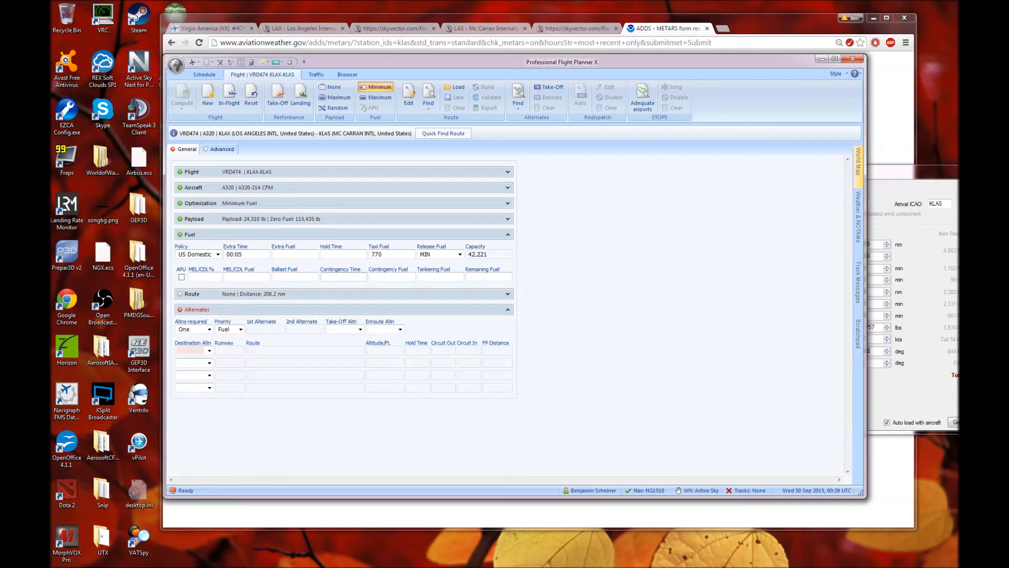
pyautogui.write('10')
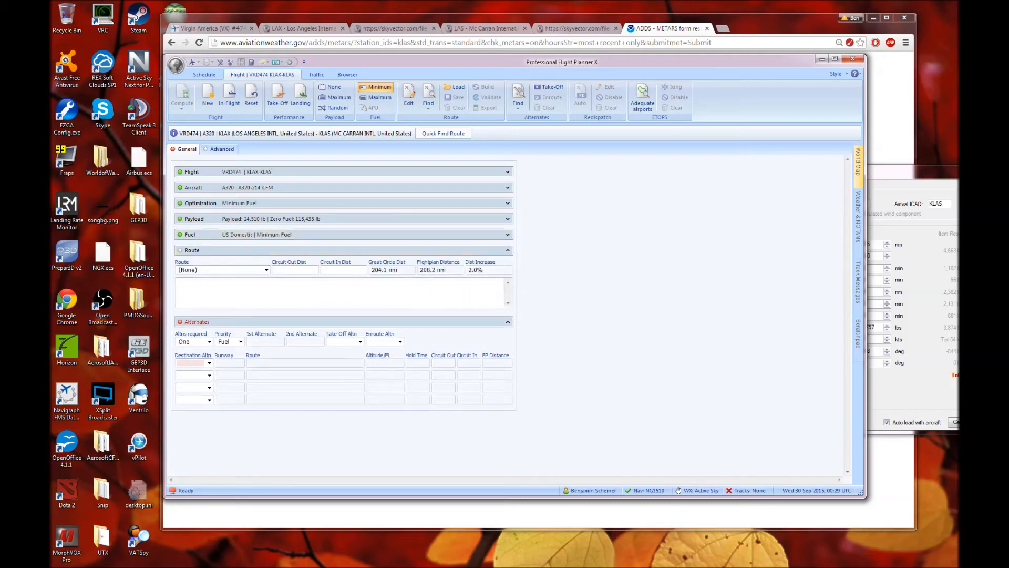
pyautogui.write('LOOP7 DAG KEPEC3')
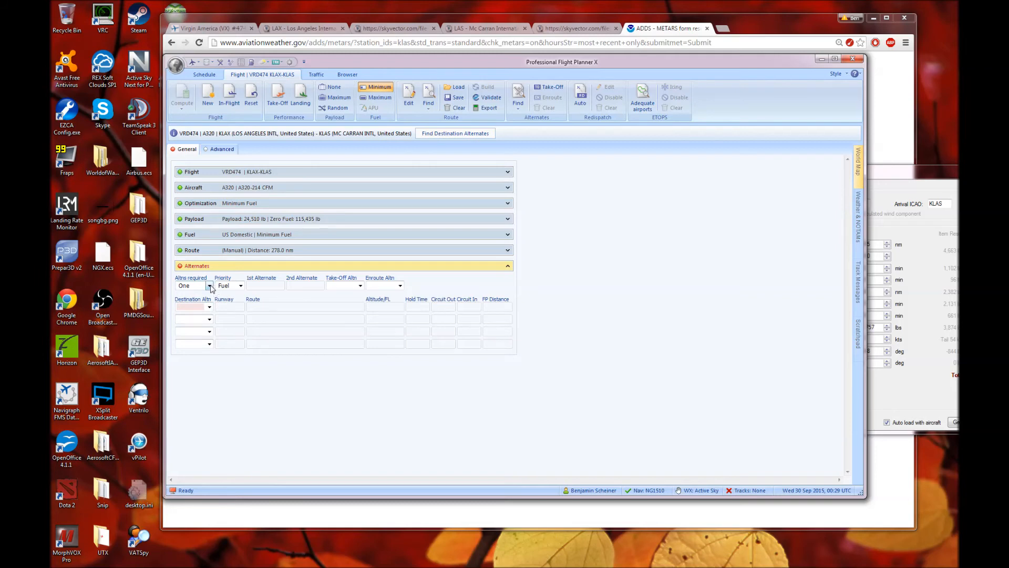
# Require no alternates and compute the flight plan
pyautogui.click(209, 285)
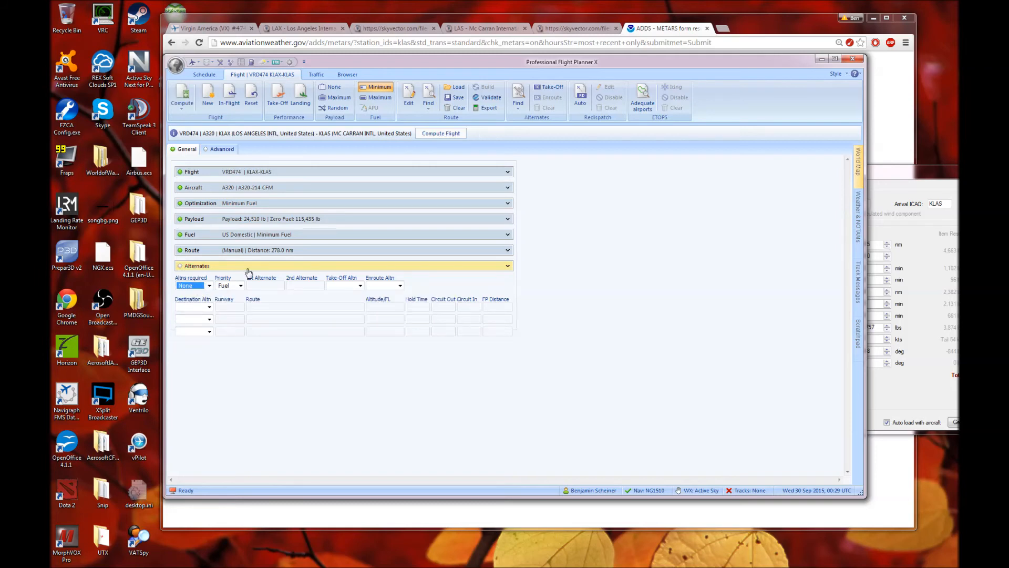
pyautogui.click(441, 134)
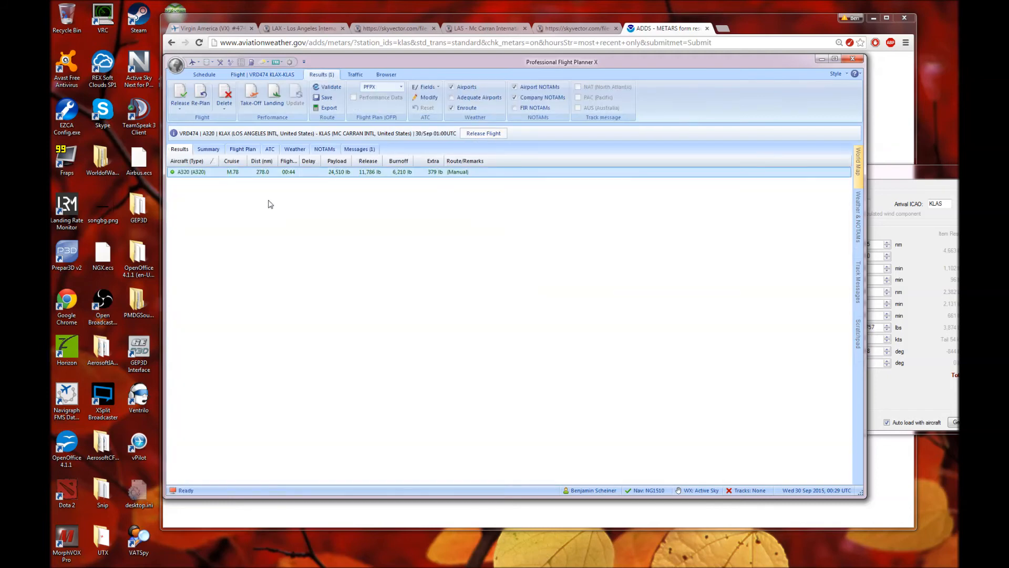
pyautogui.moveTo(333, 163)
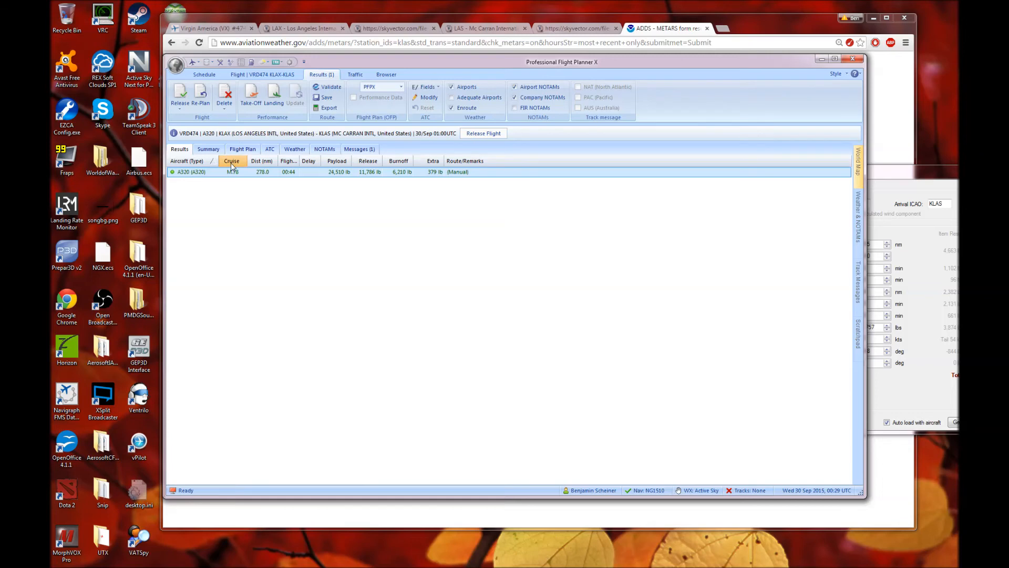
# Bring up the Take-Off Performance window from the Results Performance group
pyautogui.click(243, 148)
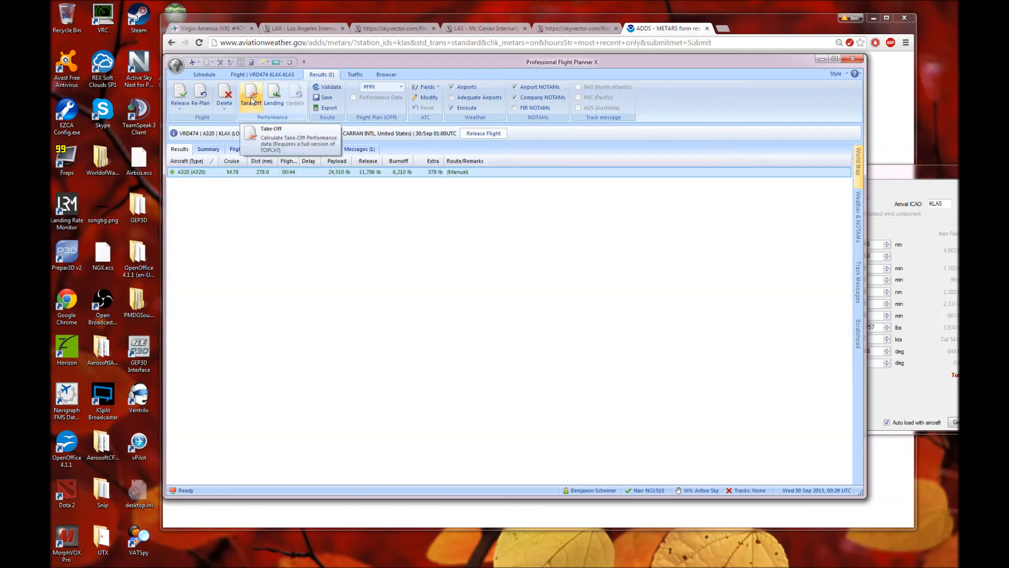
pyautogui.moveTo(284, 179)
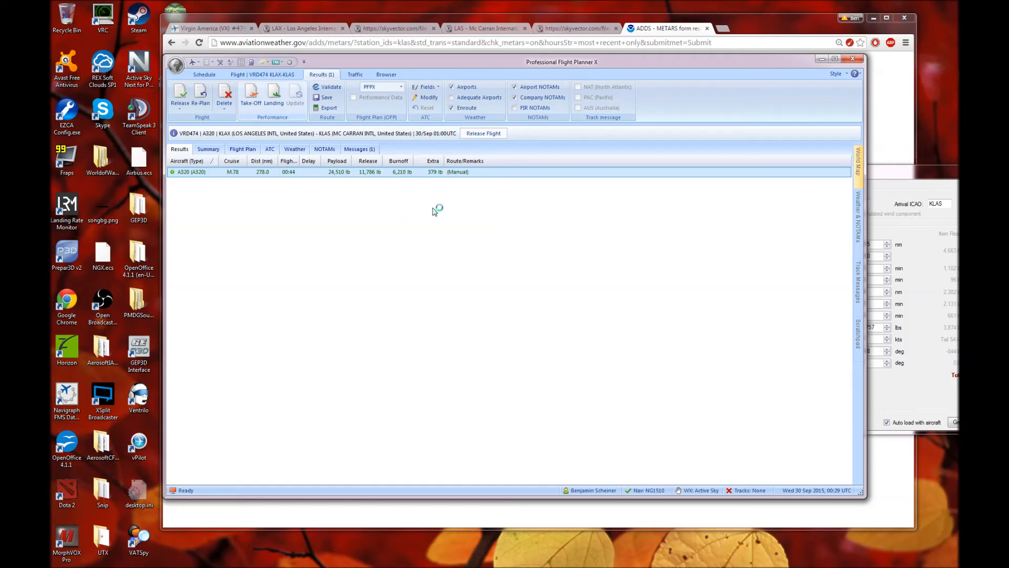
pyautogui.click(251, 97)
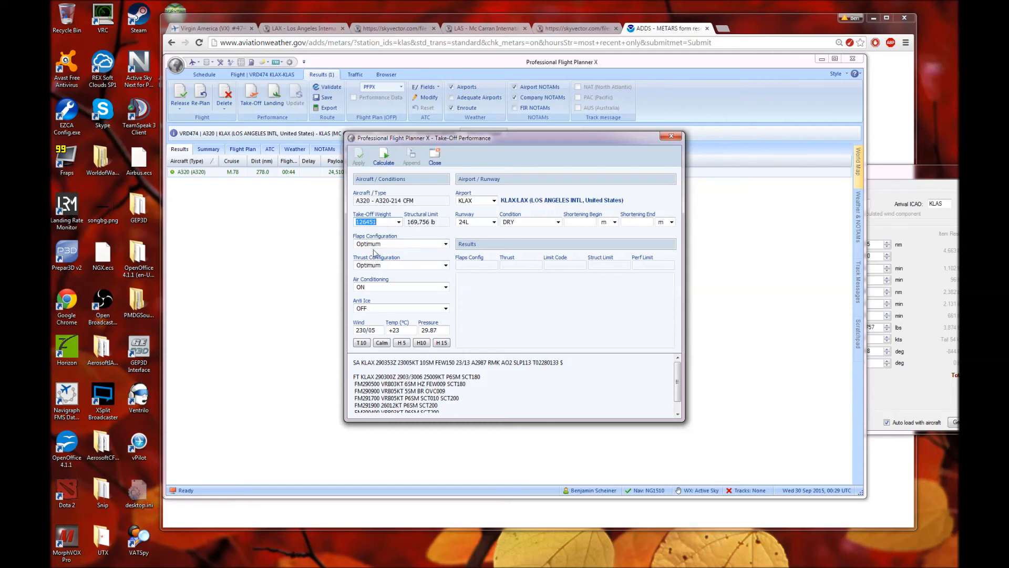
# Calculate take-off performance for KLAX 24L and apply it to the flight plan
pyautogui.click(382, 156)
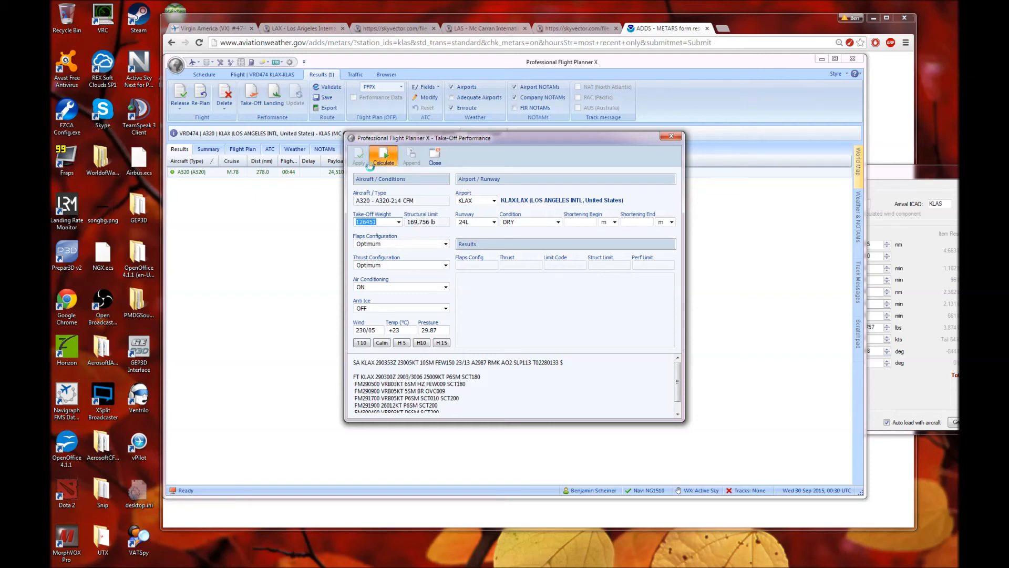
pyautogui.click(383, 156)
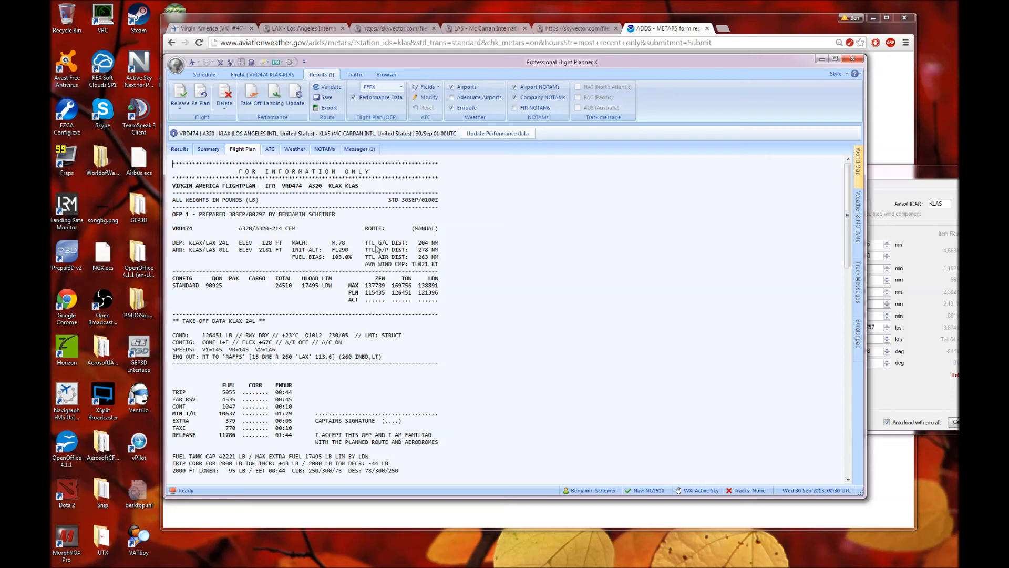
pyautogui.moveTo(286, 224)
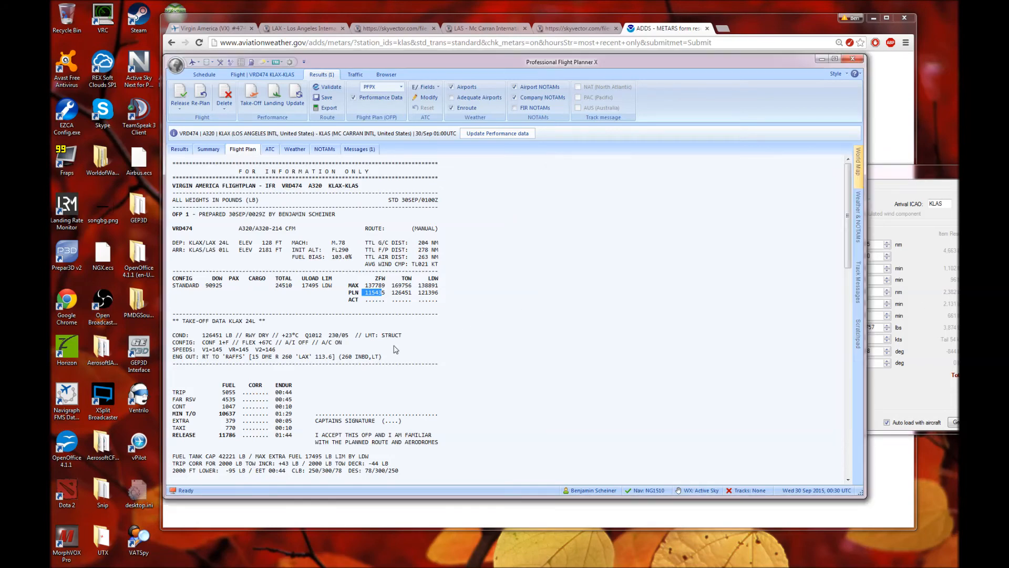
pyautogui.moveTo(221, 443)
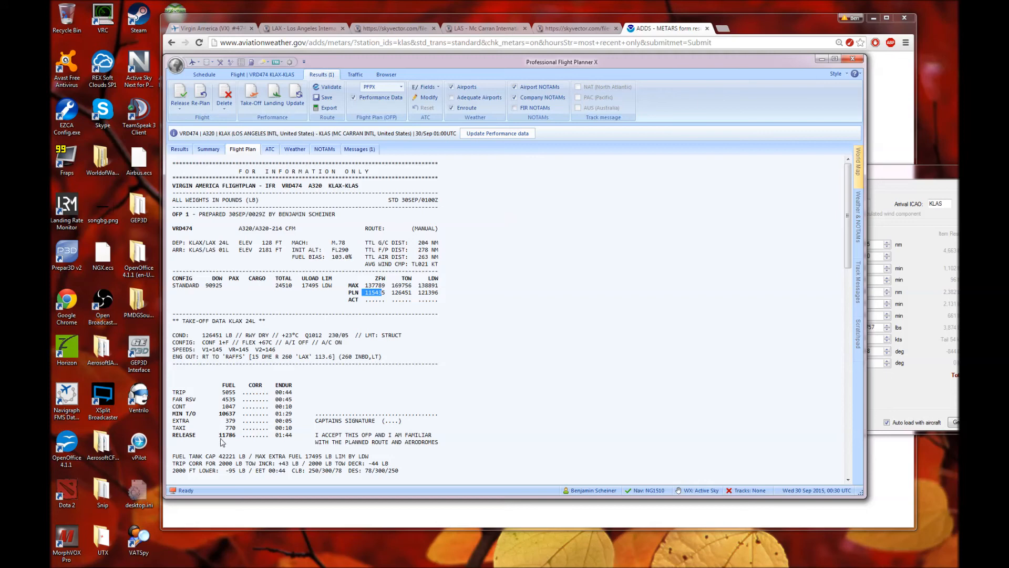
# Select the 11786 lb RELEASE fuel figure in the flight plan fuel block
pyautogui.doubleClick(227, 435)
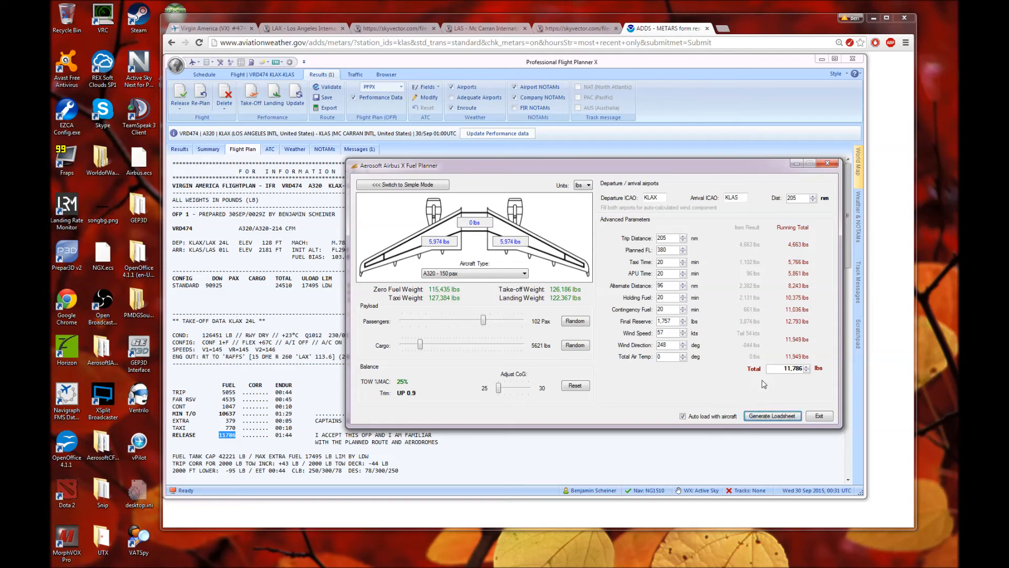
pyautogui.moveTo(638, 402)
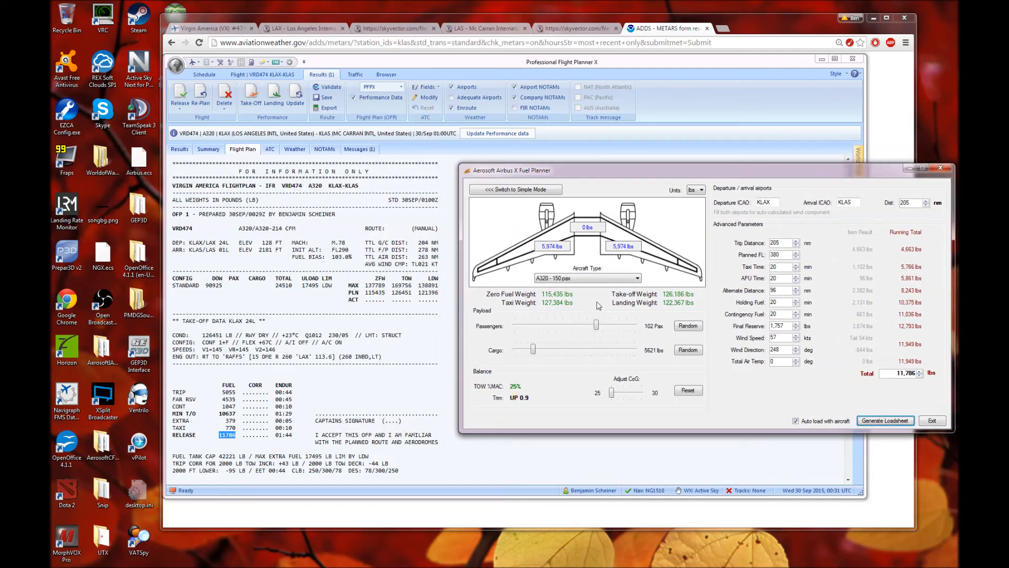
pyautogui.moveTo(346, 259)
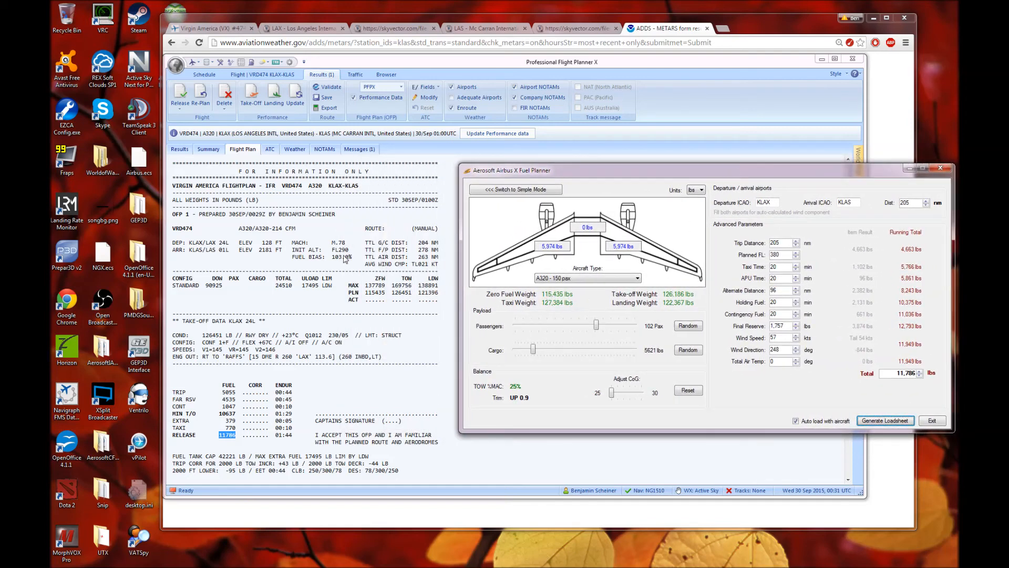
pyautogui.moveTo(245, 449)
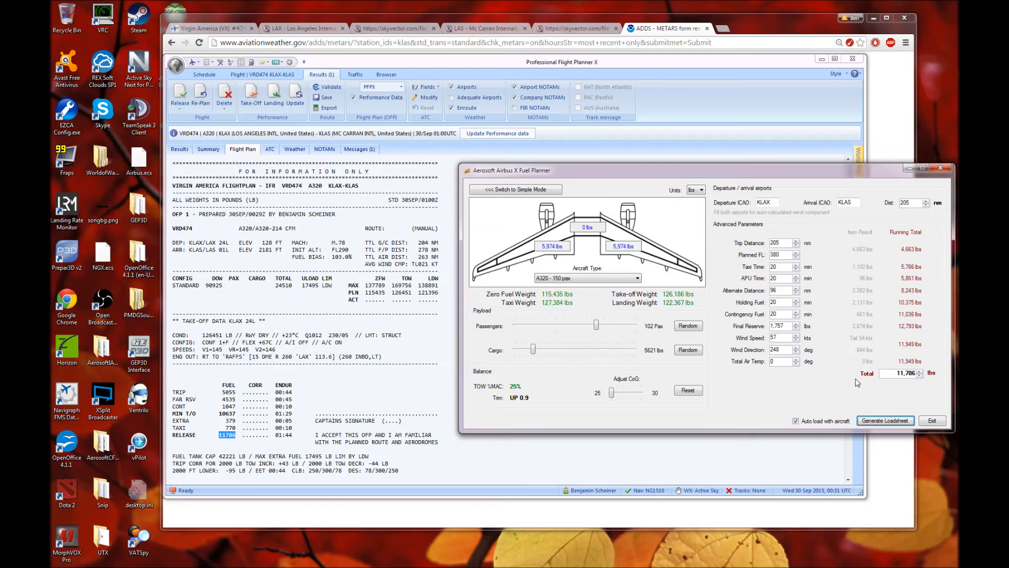
pyautogui.moveTo(853, 377)
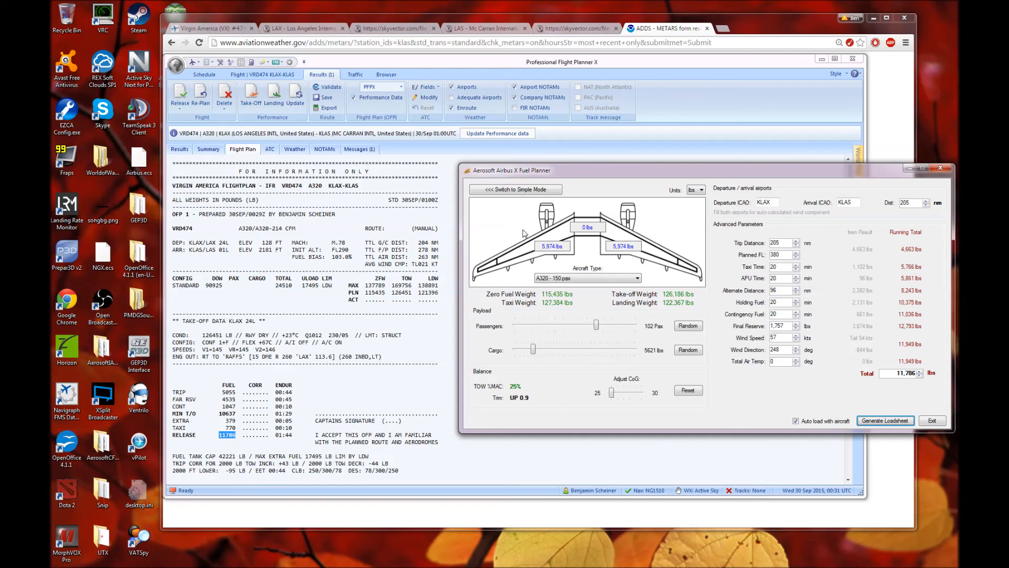
pyautogui.moveTo(401, 279)
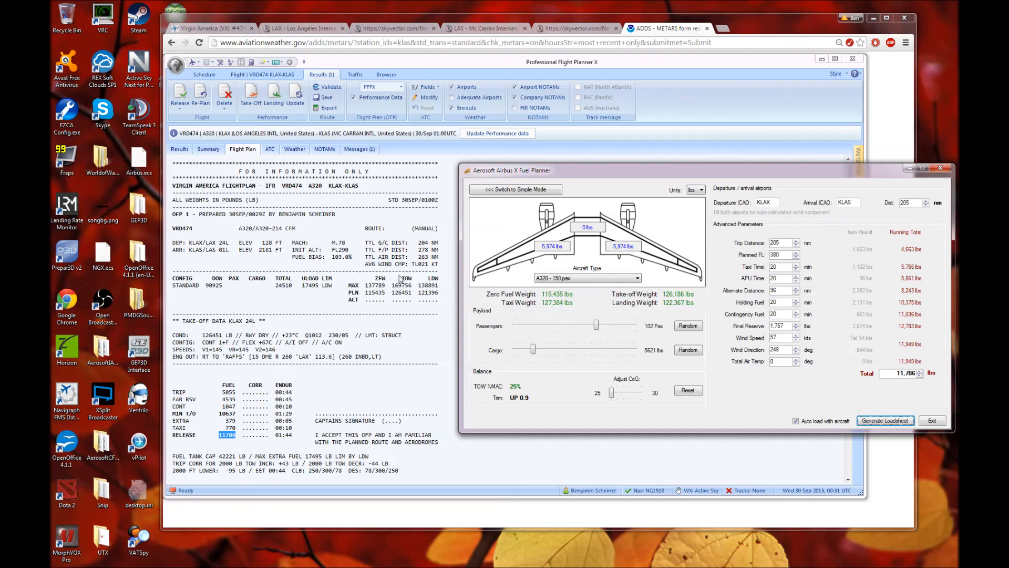
pyautogui.moveTo(213, 404)
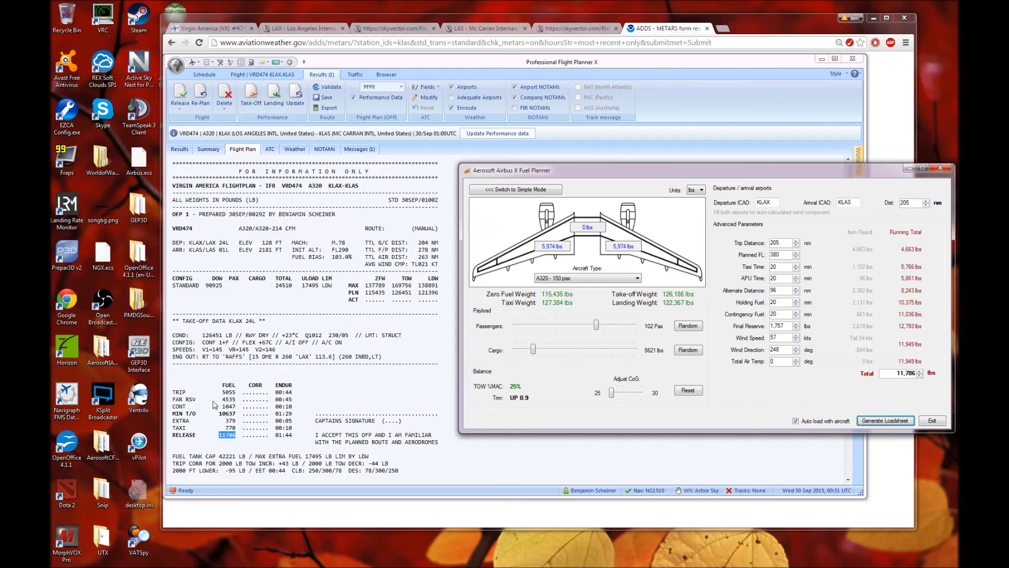
pyautogui.moveTo(243, 397)
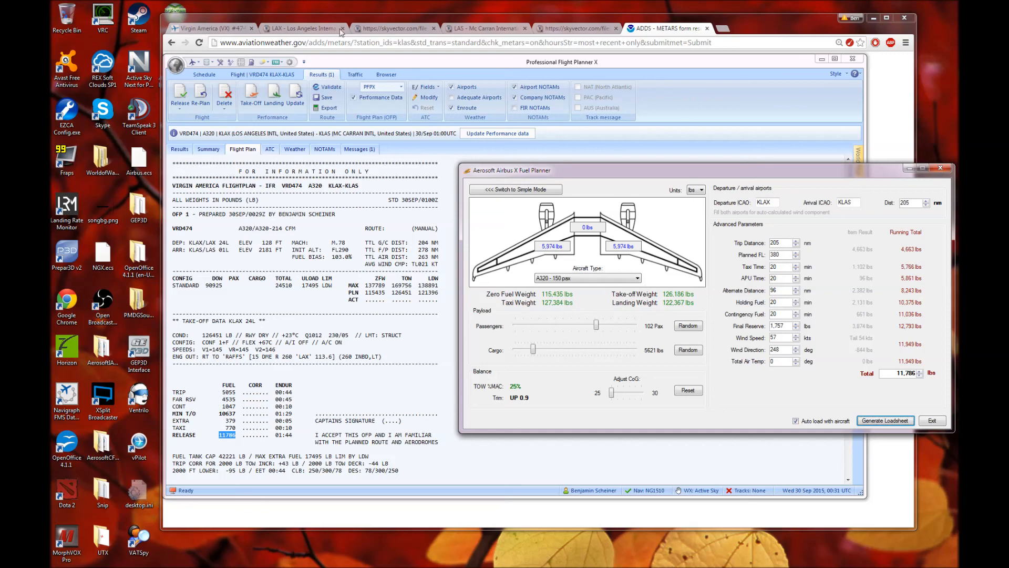
pyautogui.moveTo(364, 227)
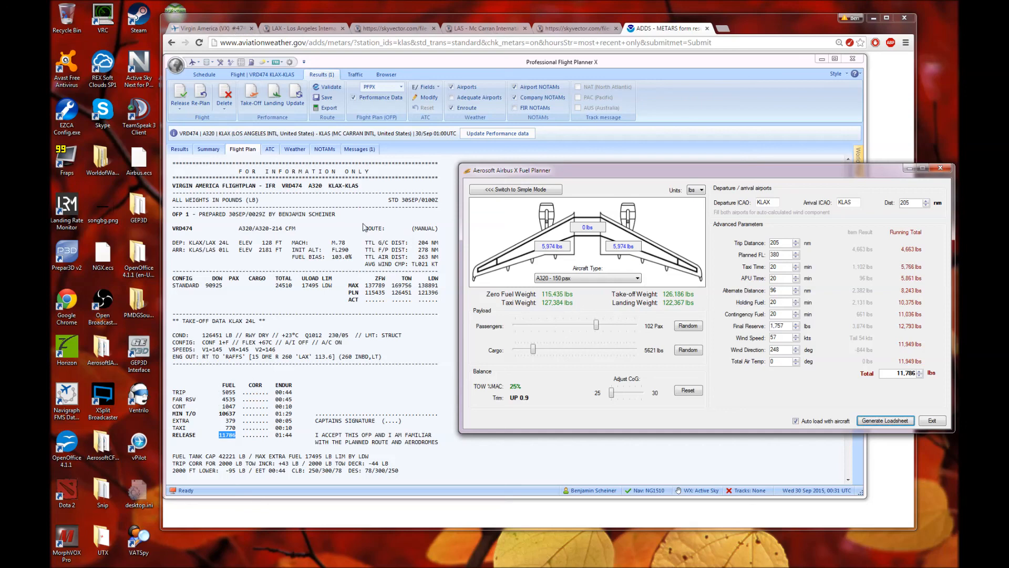
pyautogui.moveTo(364, 227)
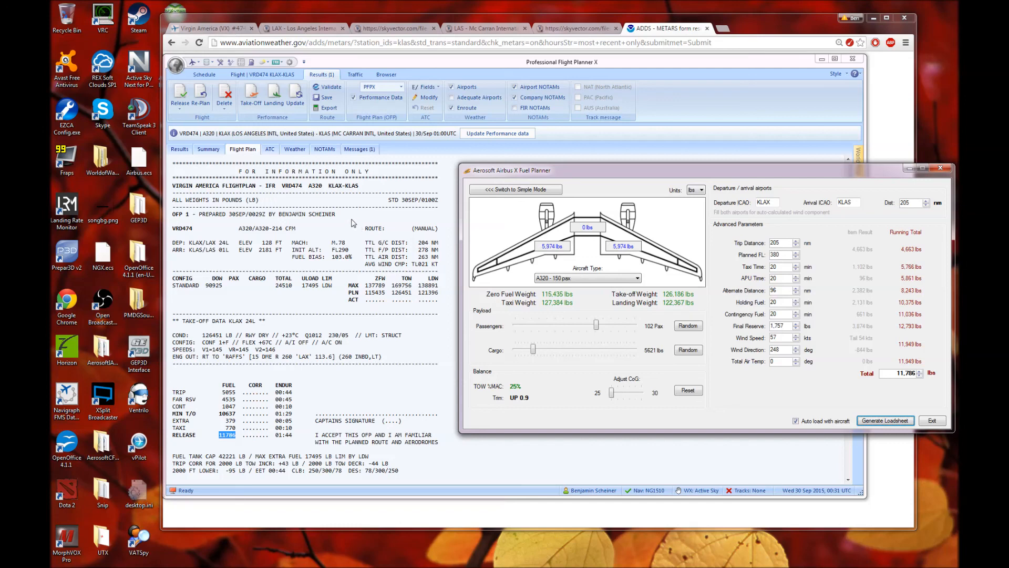
pyautogui.moveTo(518, 346)
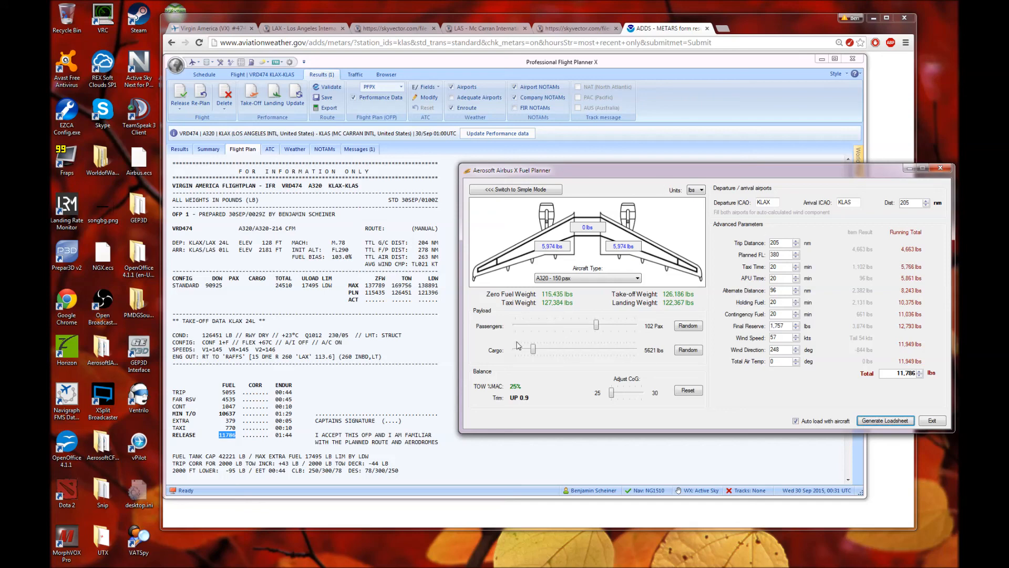
pyautogui.moveTo(503, 351)
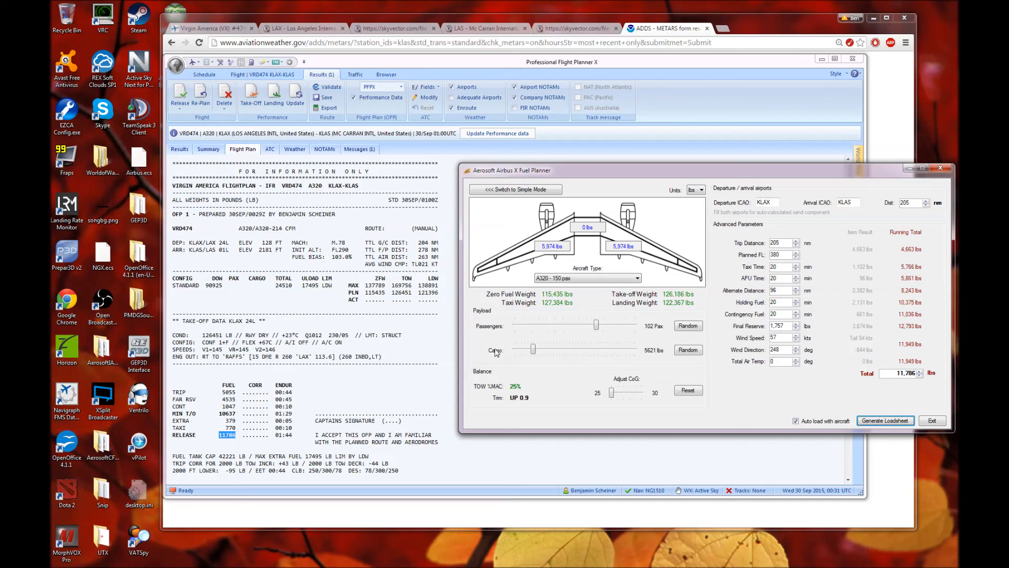
pyautogui.moveTo(491, 354)
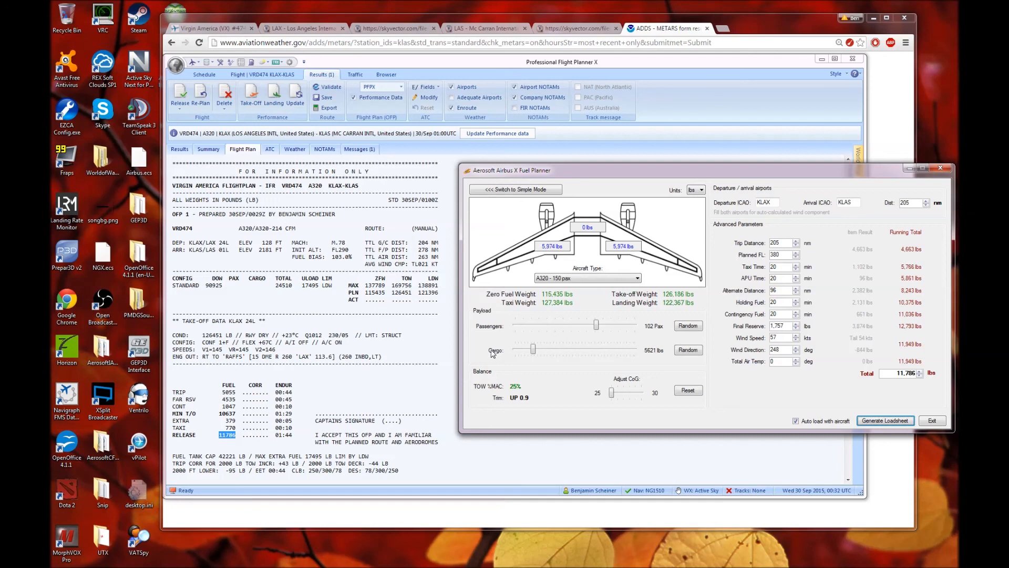
pyautogui.moveTo(491, 353)
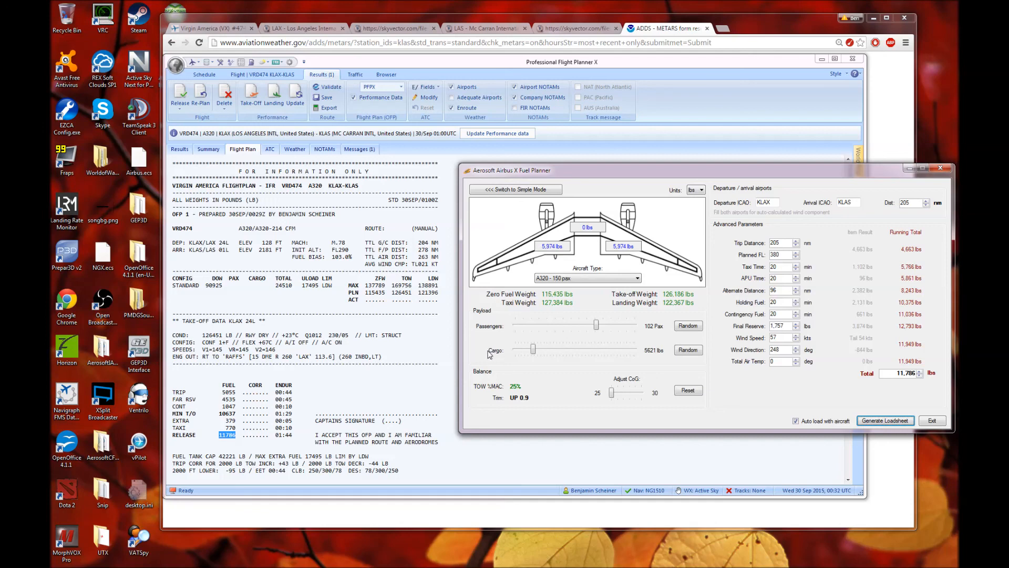
pyautogui.moveTo(477, 345)
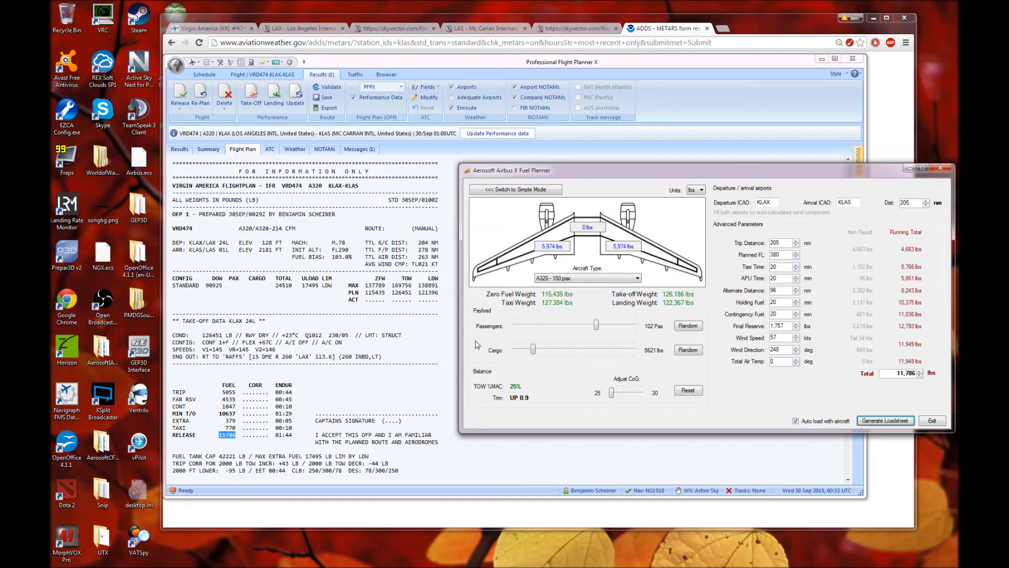
pyautogui.moveTo(544, 271)
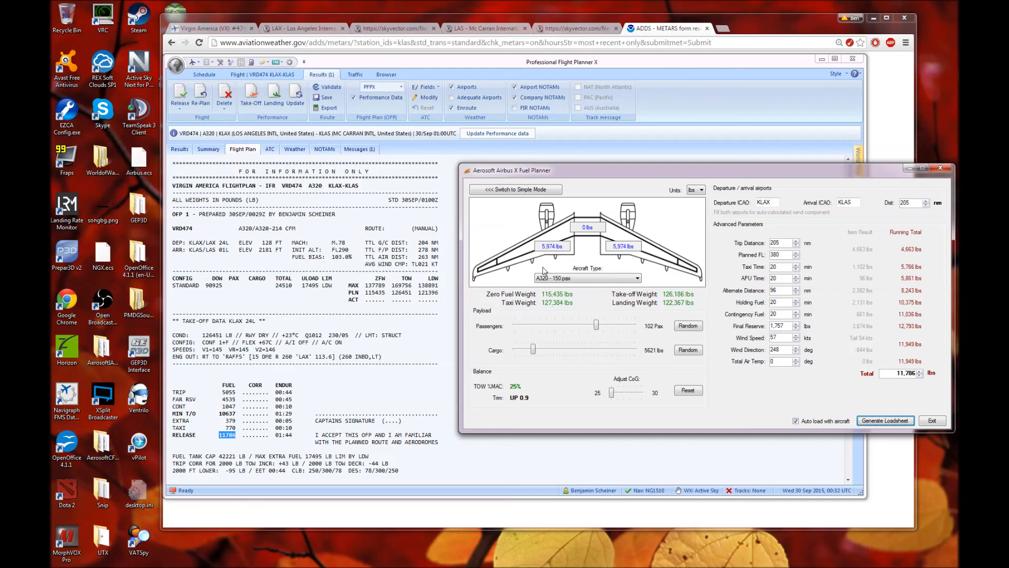
pyautogui.moveTo(472, 311)
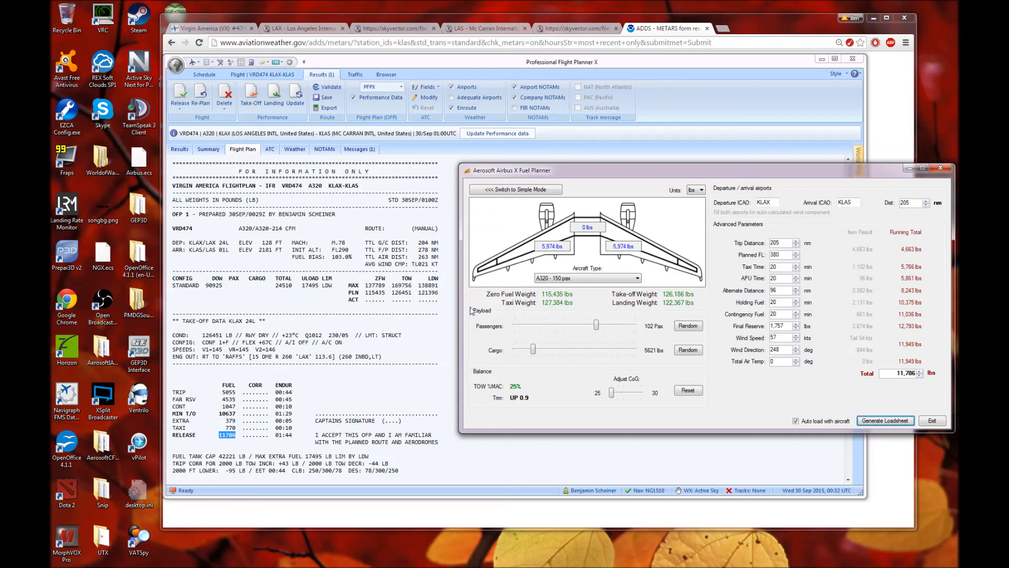
pyautogui.moveTo(527, 315)
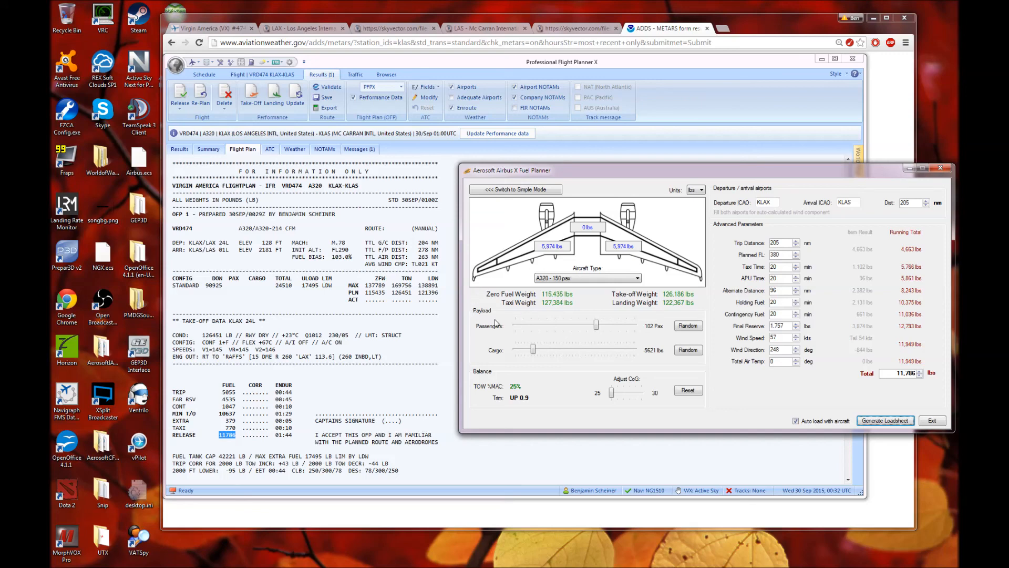
pyautogui.moveTo(494, 324)
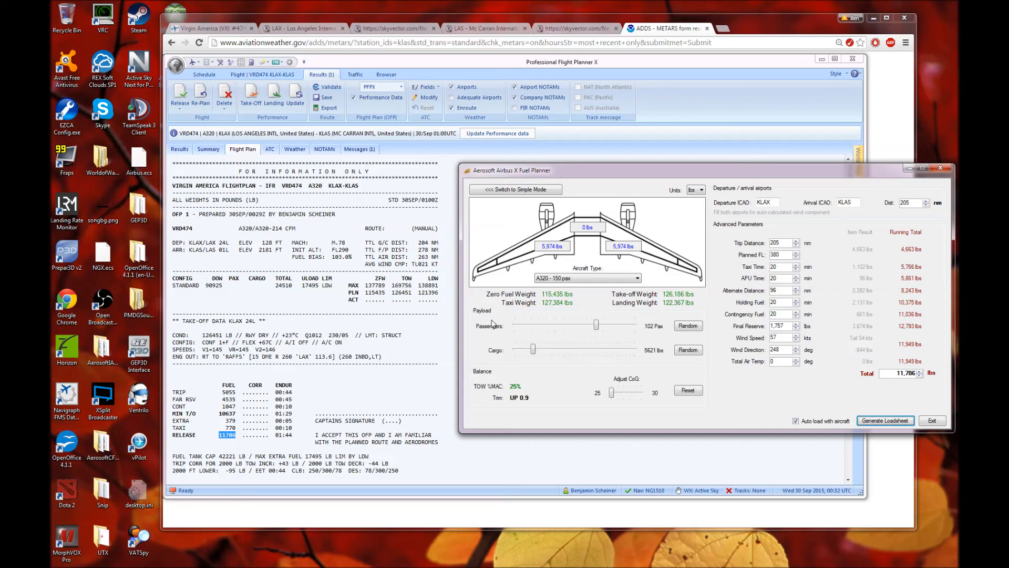